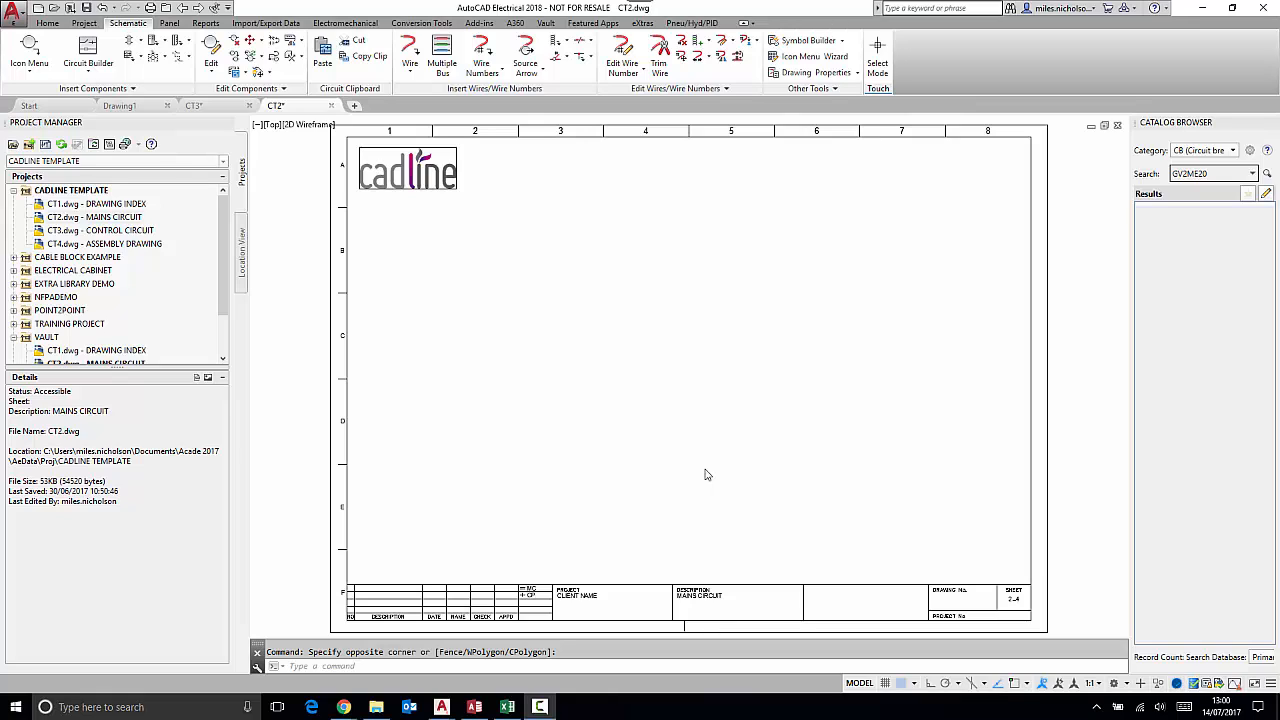
{"action": "mouse_move", "coordinate": [1120, 264]}
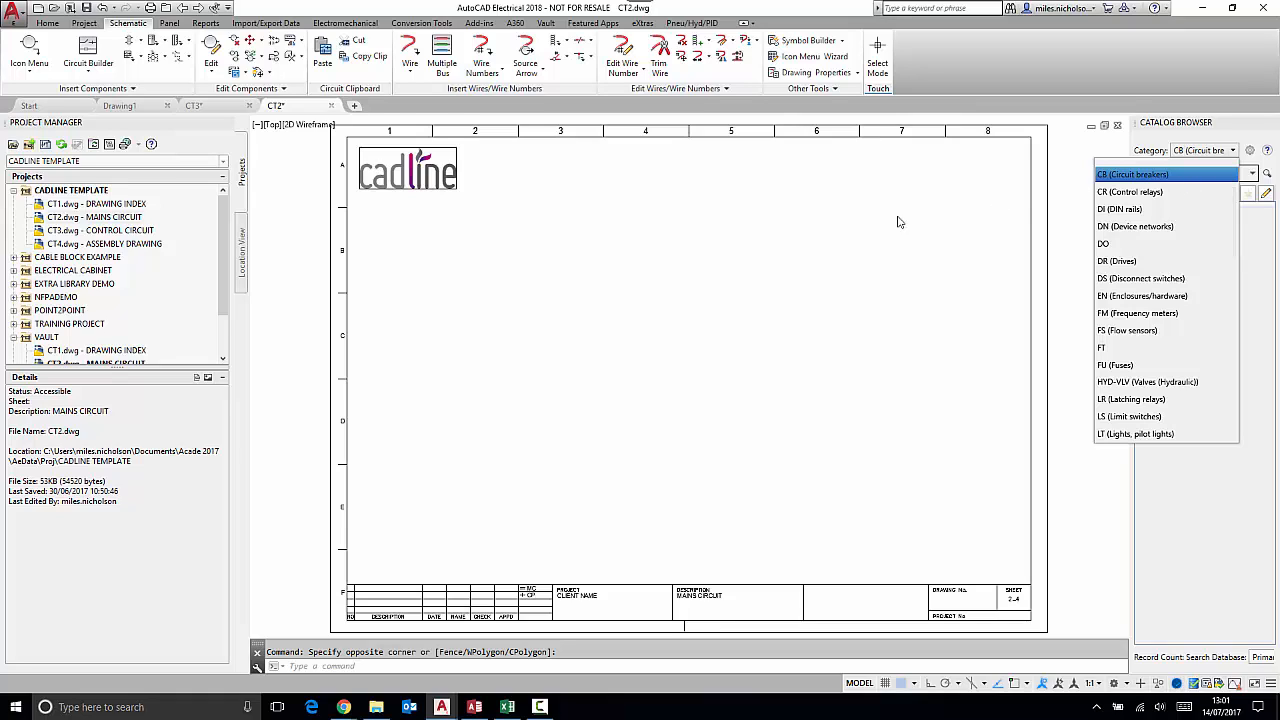
{"action": "mouse_move", "coordinate": [725, 296]}
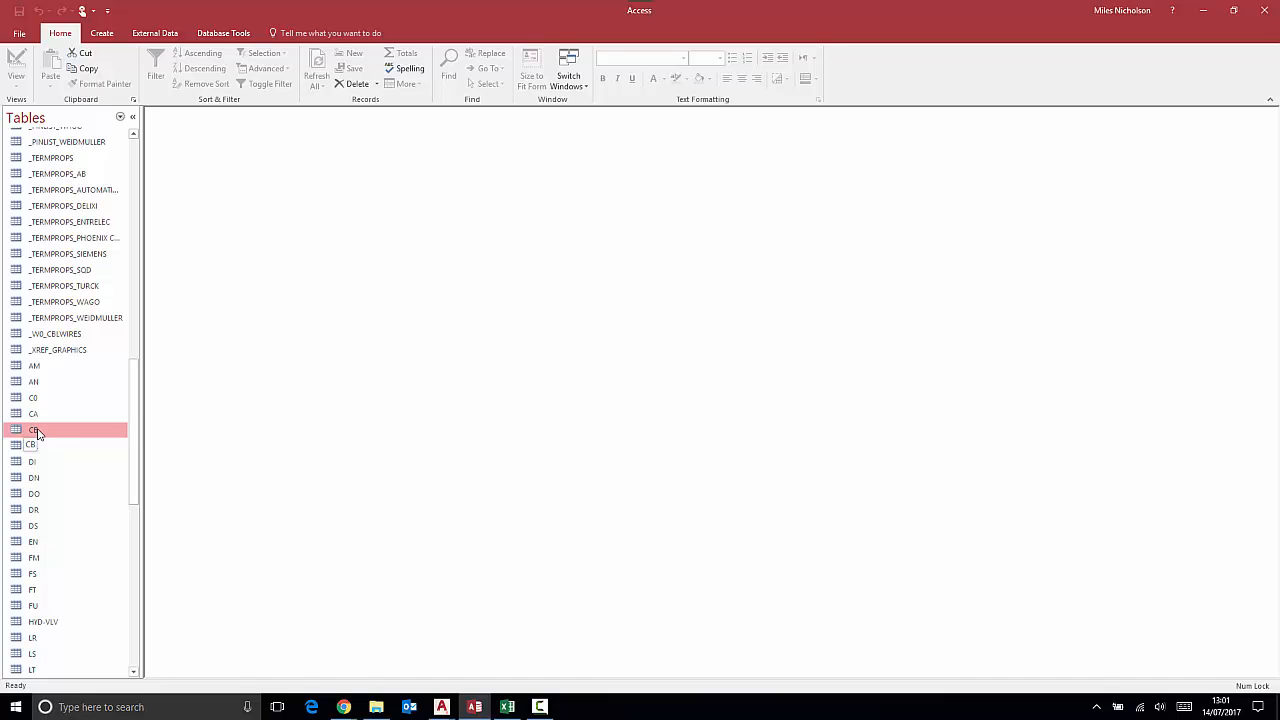
{"action": "mouse_move", "coordinate": [43, 434]}
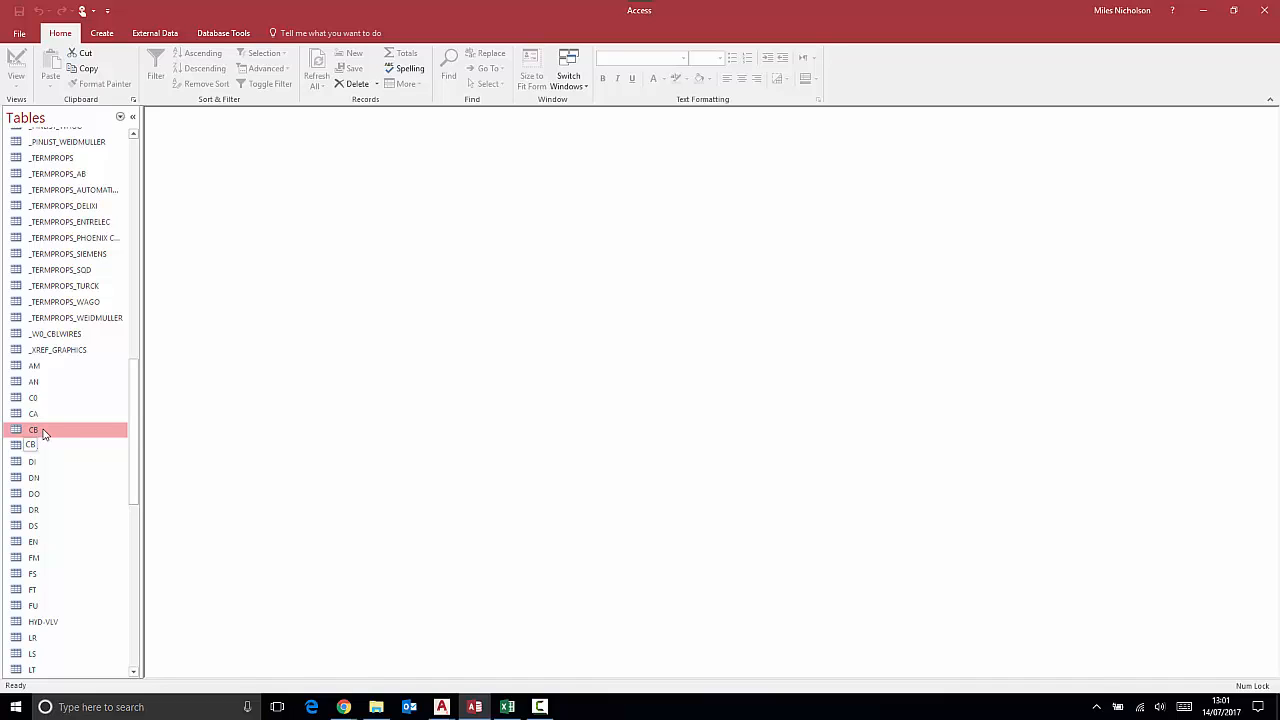
Export the CB table with formatting and layout to CB.xlsx on the Desktop
{"action": "double_click", "coordinate": [33, 430]}
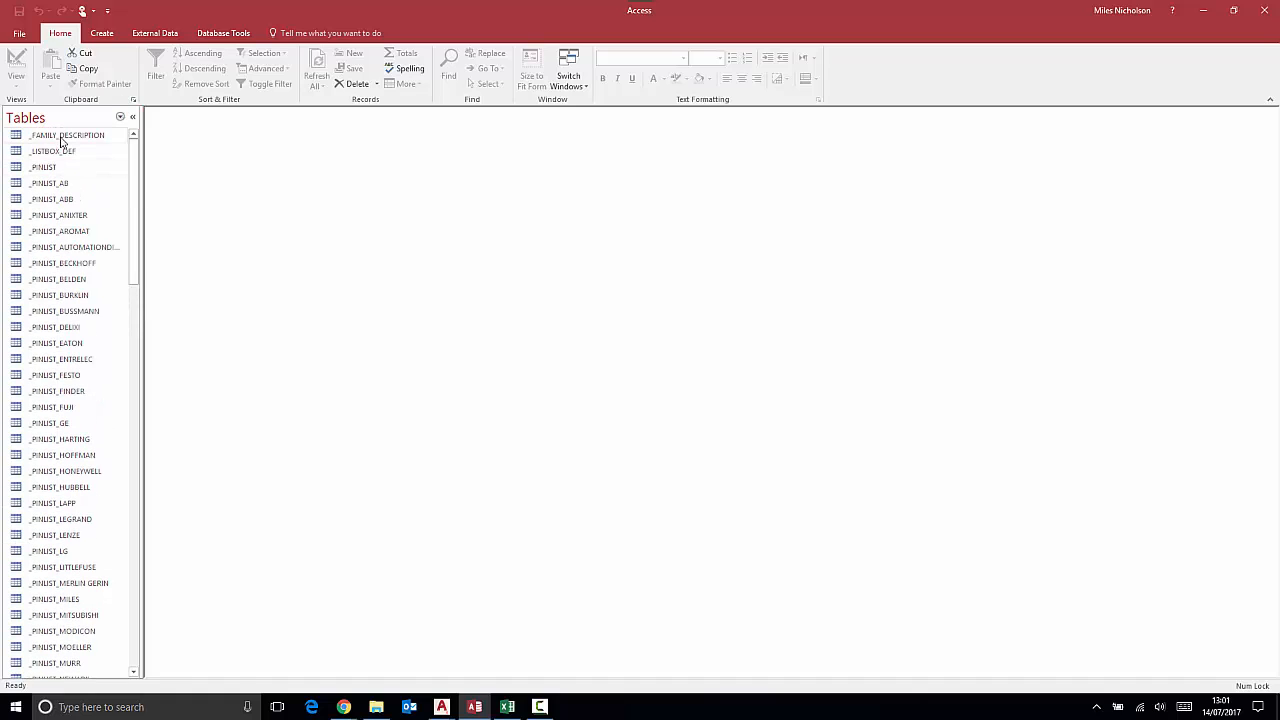
{"action": "double_click", "coordinate": [67, 135]}
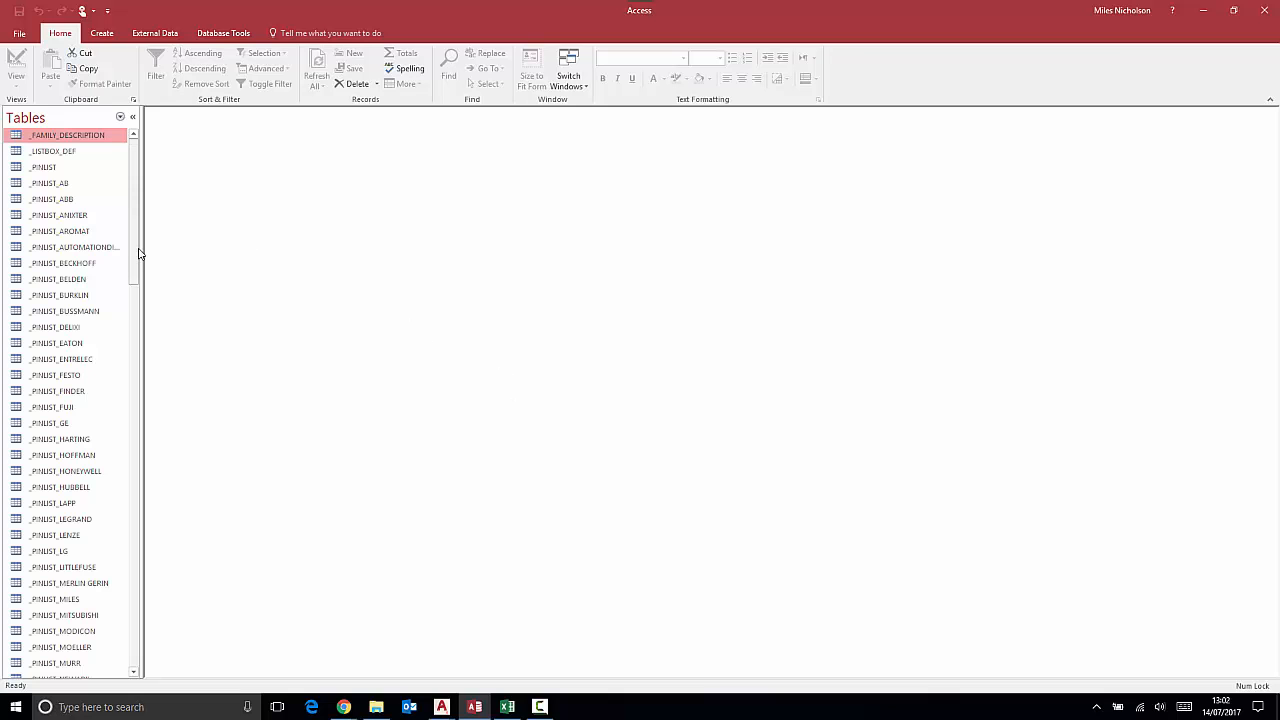
{"action": "scroll", "scroll_direction": "down", "scroll_amount": 3}
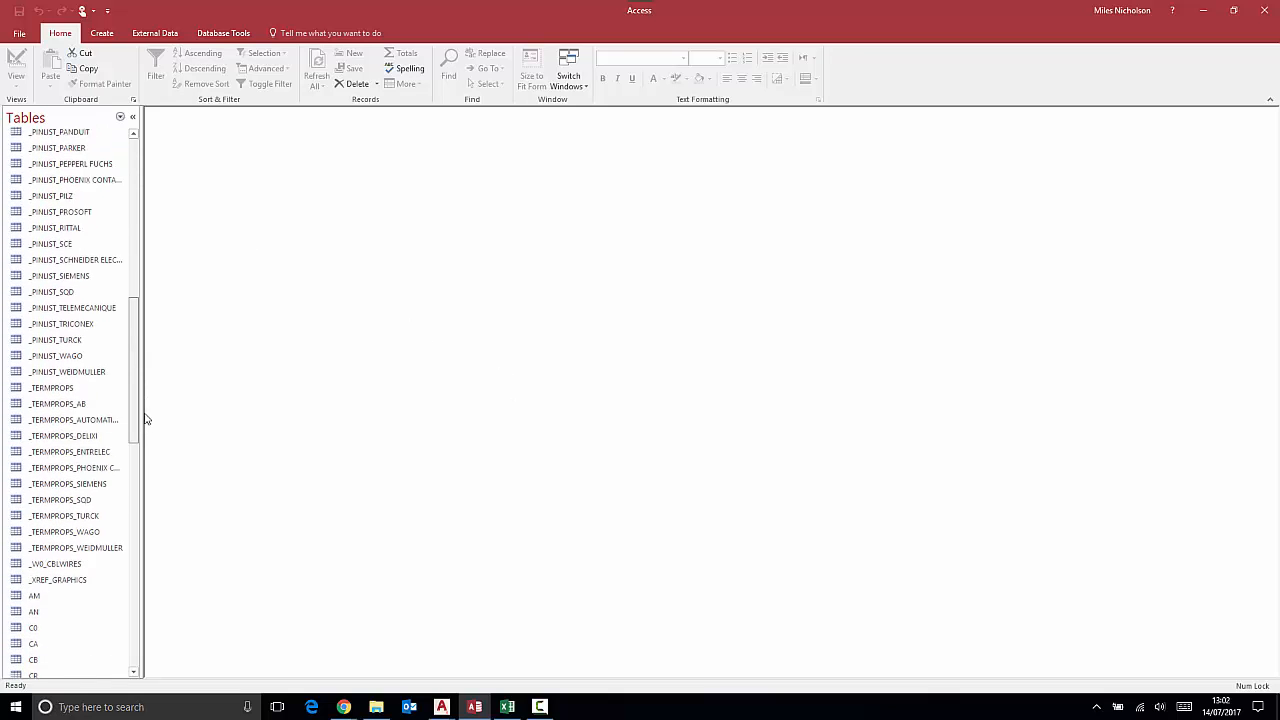
{"action": "scroll", "scroll_direction": "down", "scroll_amount": 3}
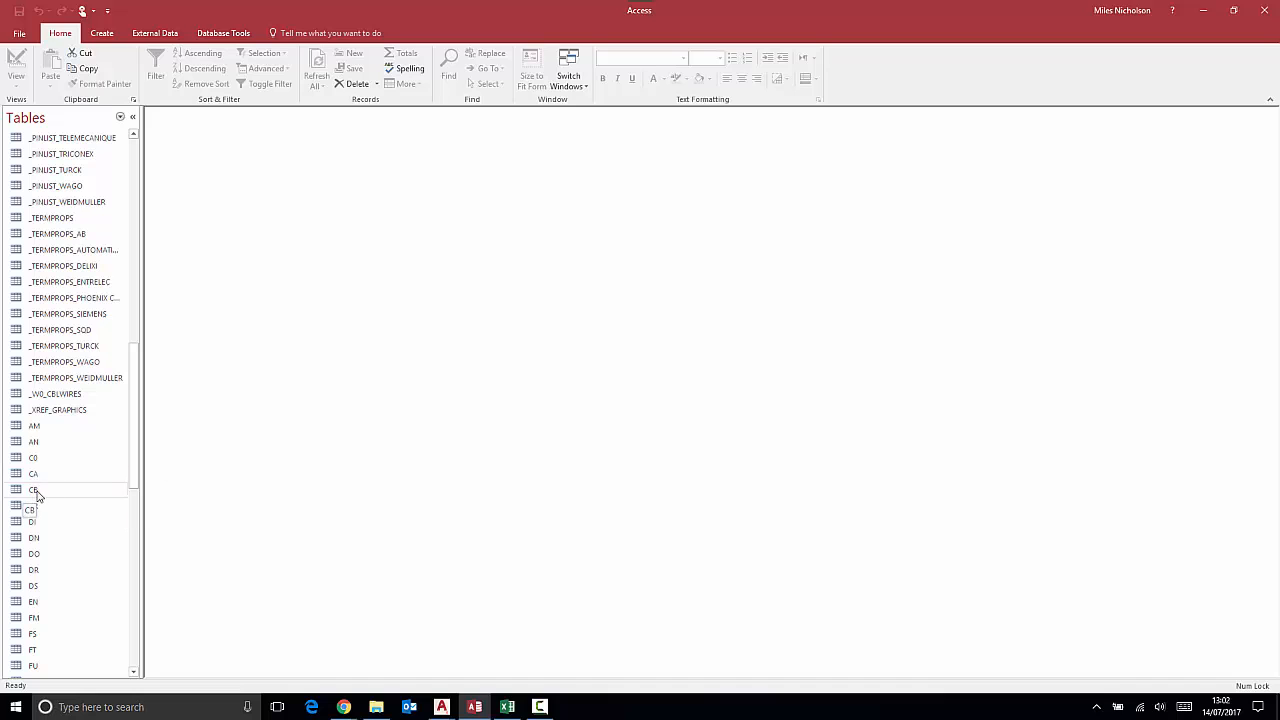
{"action": "right_click", "coordinate": [33, 490]}
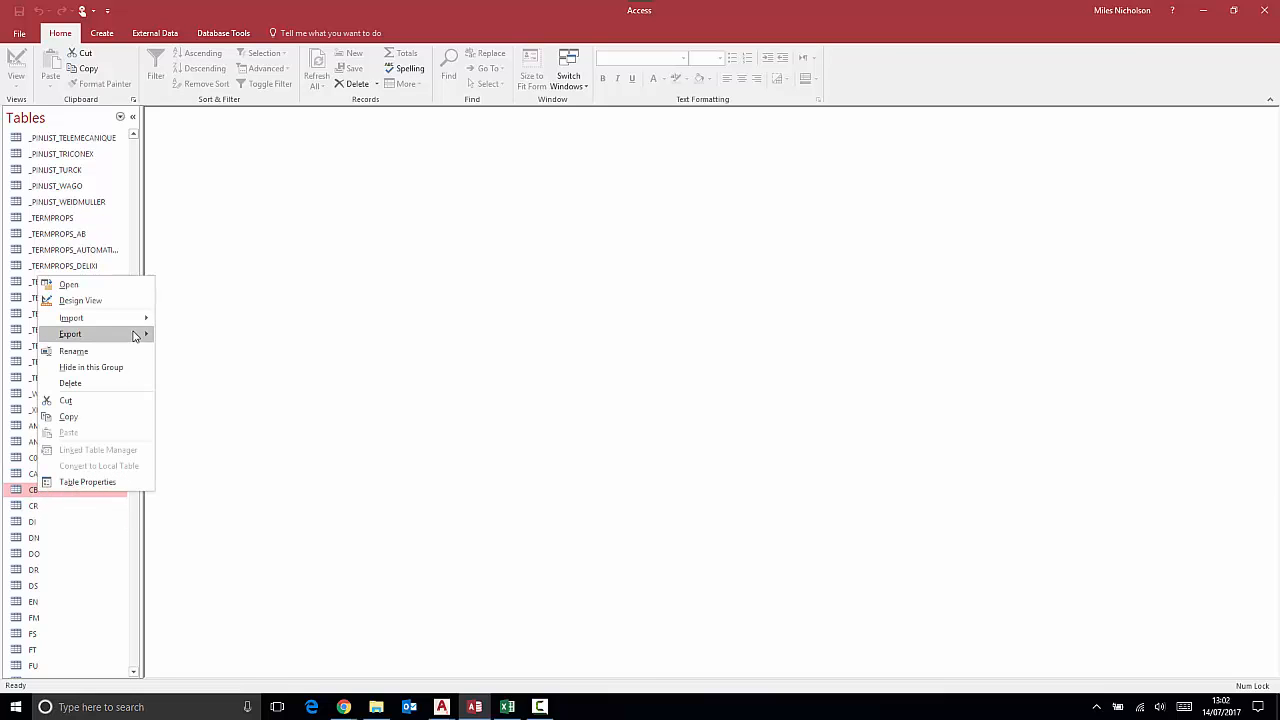
{"action": "left_click", "coordinate": [70, 334]}
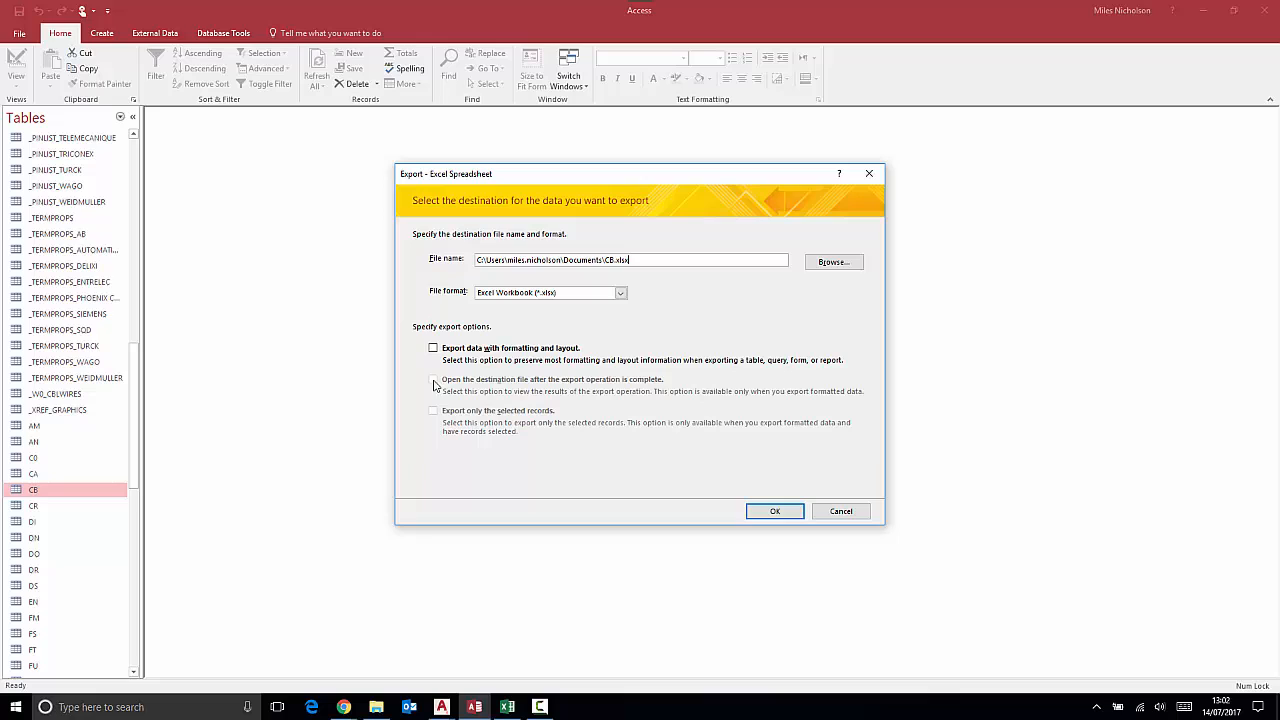
{"action": "left_click", "coordinate": [433, 347]}
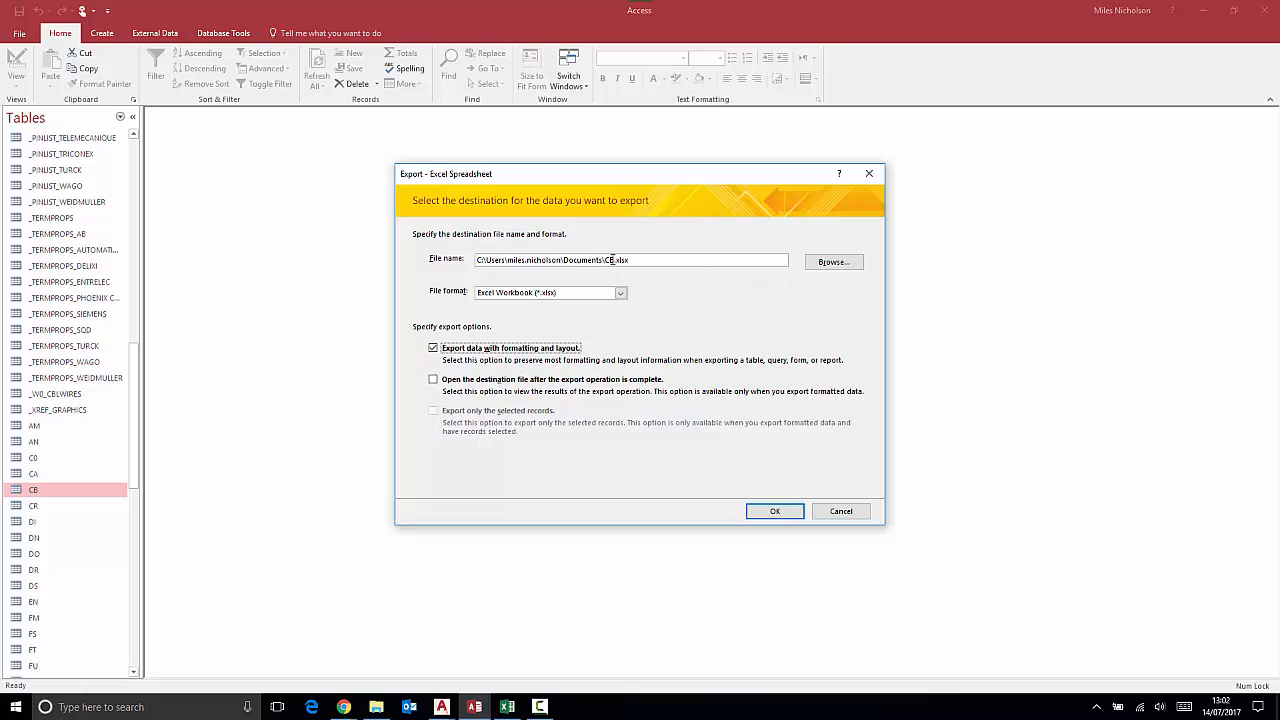
{"action": "left_click", "coordinate": [832, 261]}
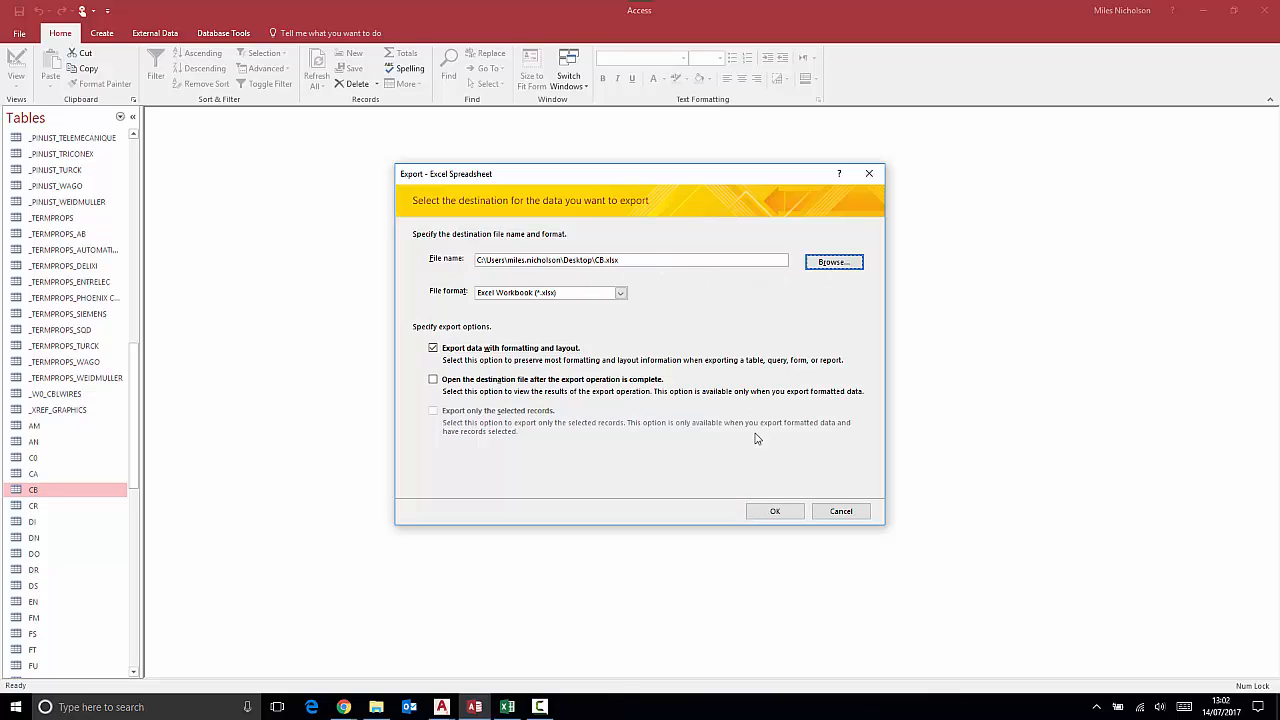
{"action": "mouse_move", "coordinate": [765, 422]}
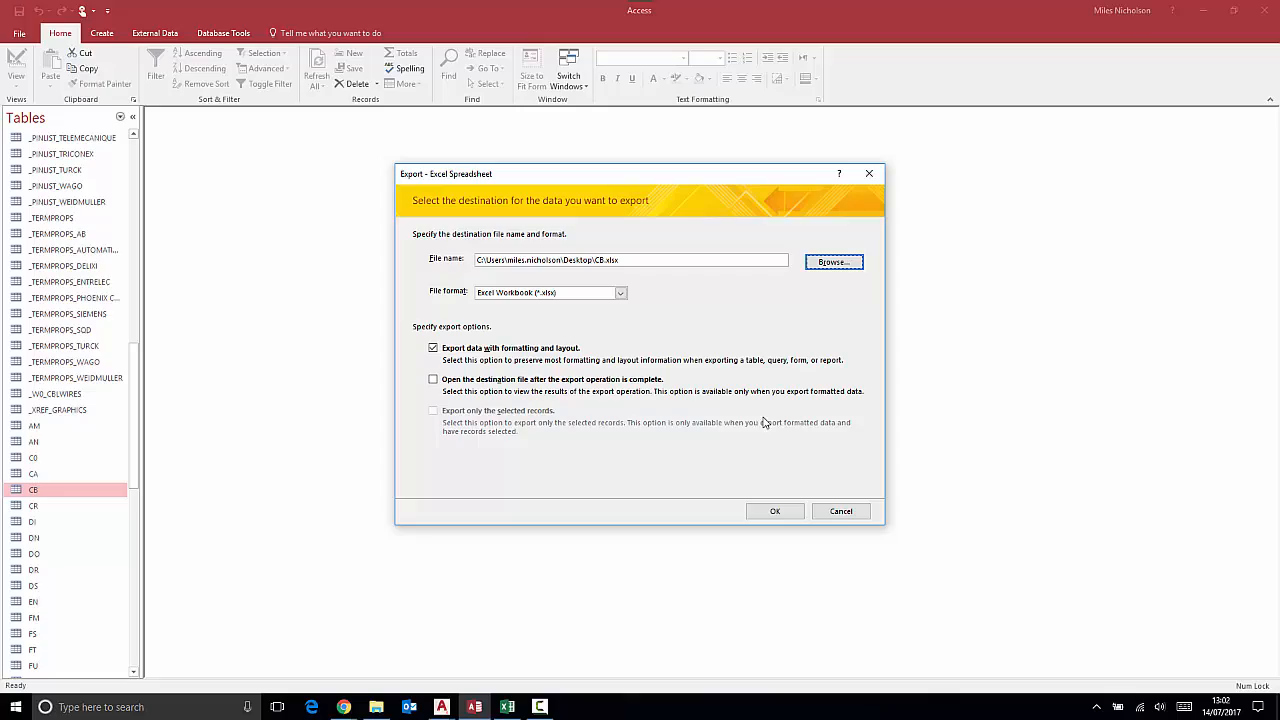
{"action": "left_click", "coordinate": [775, 510]}
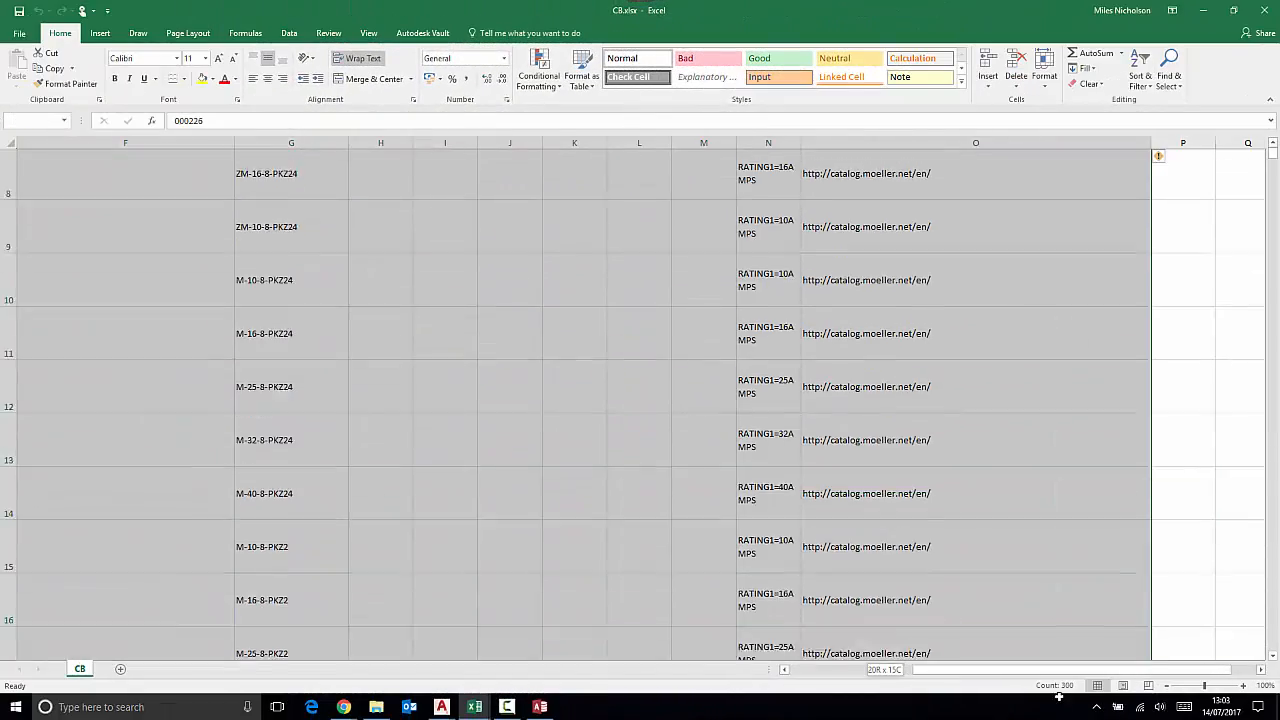
Scroll through CB.xlsx to confirm only the CATALOG–RECNUM header row remains
{"action": "scroll", "scroll_direction": "down", "scroll_amount": 3}
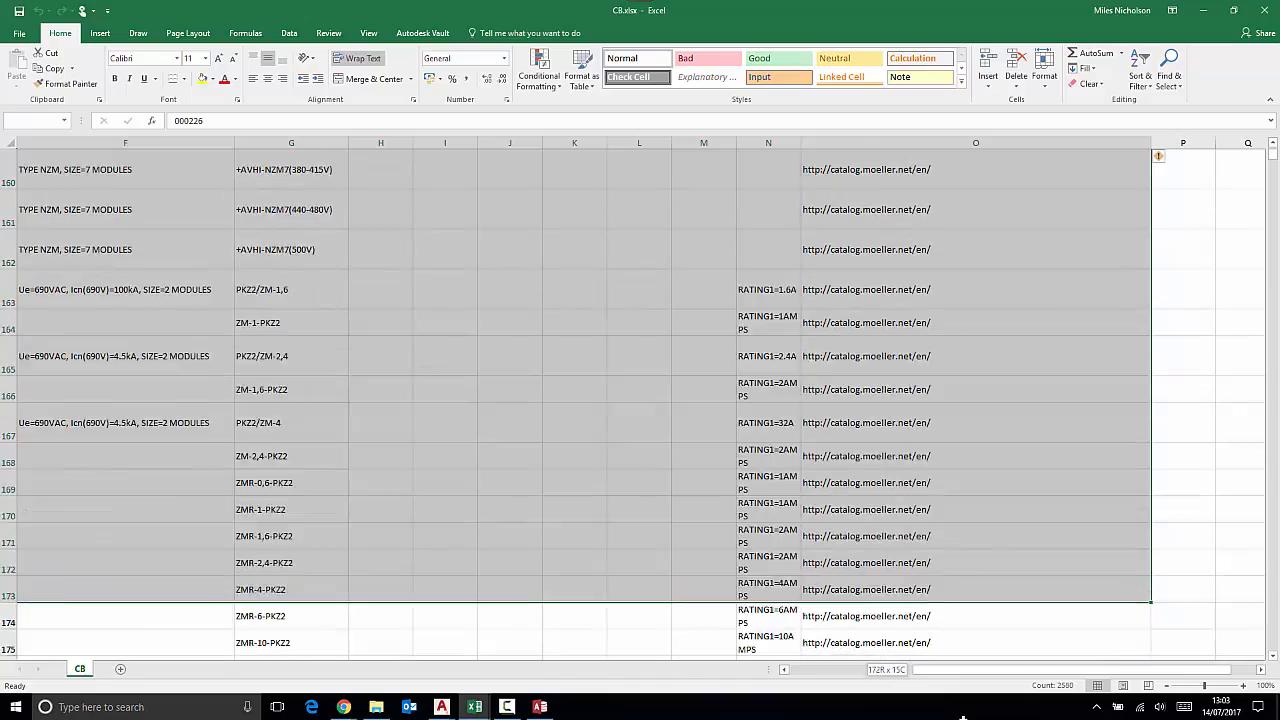
{"action": "scroll", "scroll_direction": "down", "scroll_amount": 3}
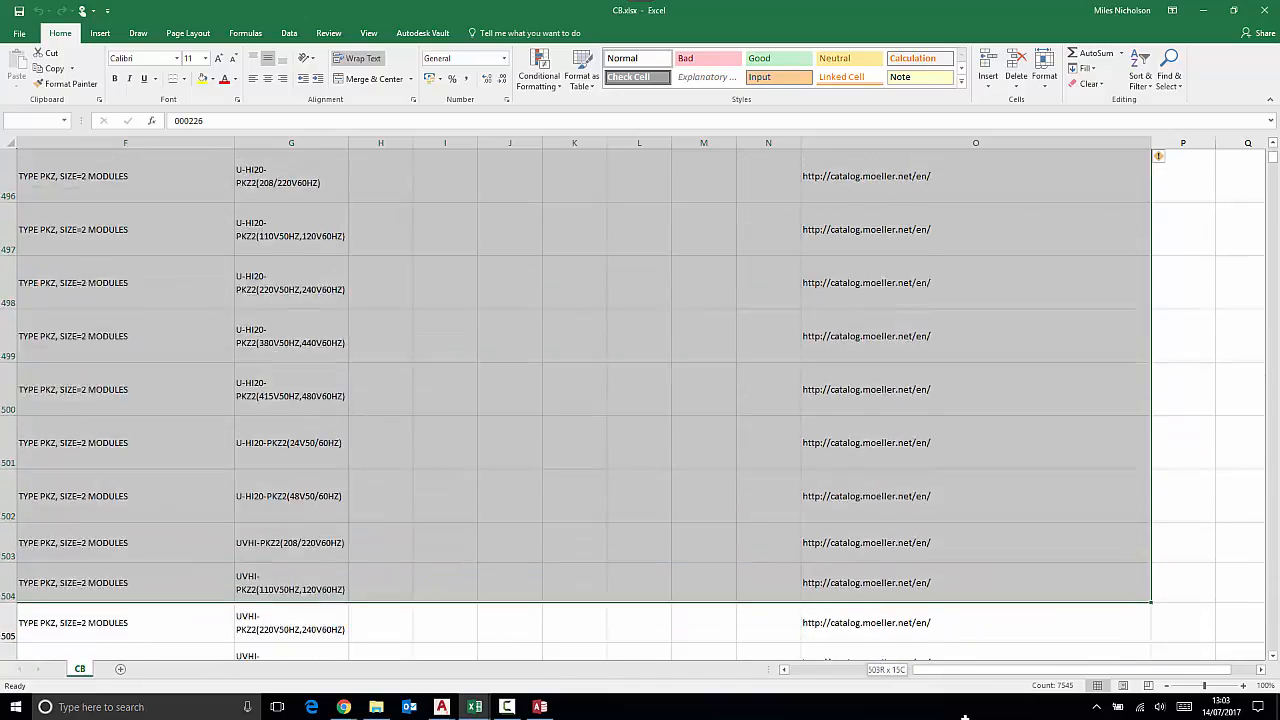
{"action": "scroll", "scroll_direction": "down", "scroll_amount": 3}
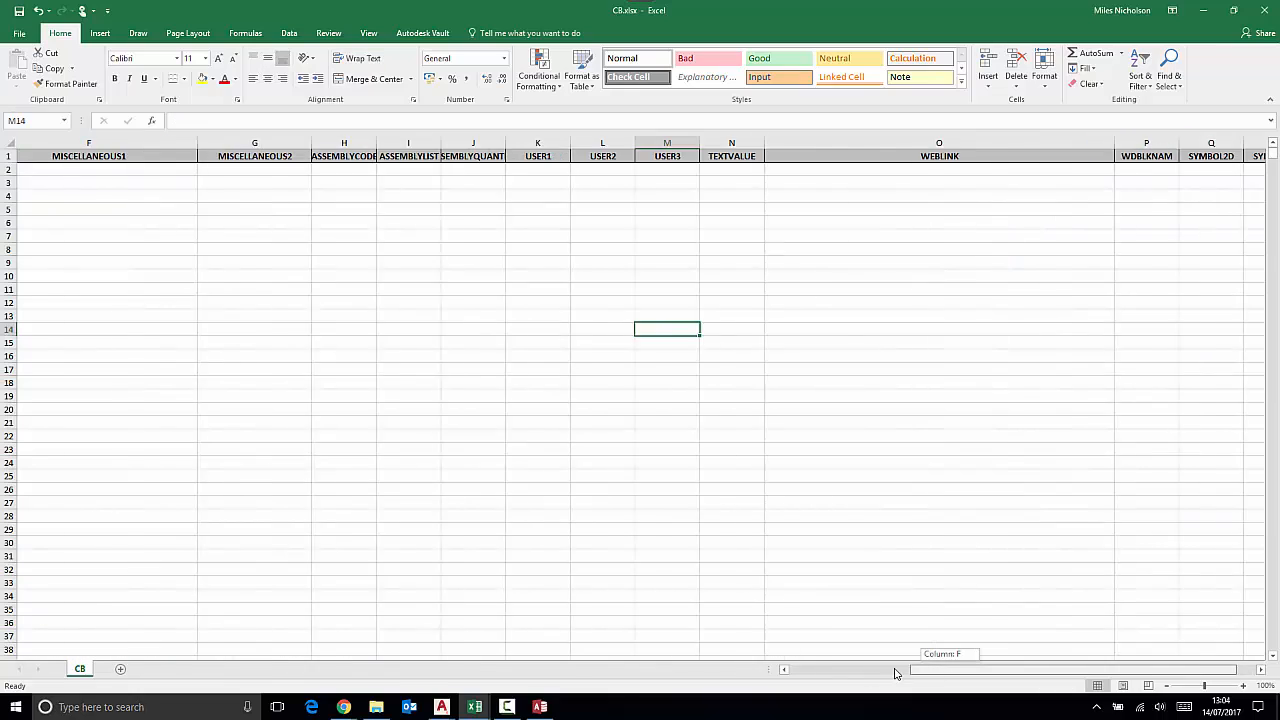
{"action": "scroll", "scroll_direction": "left", "scroll_amount": 3}
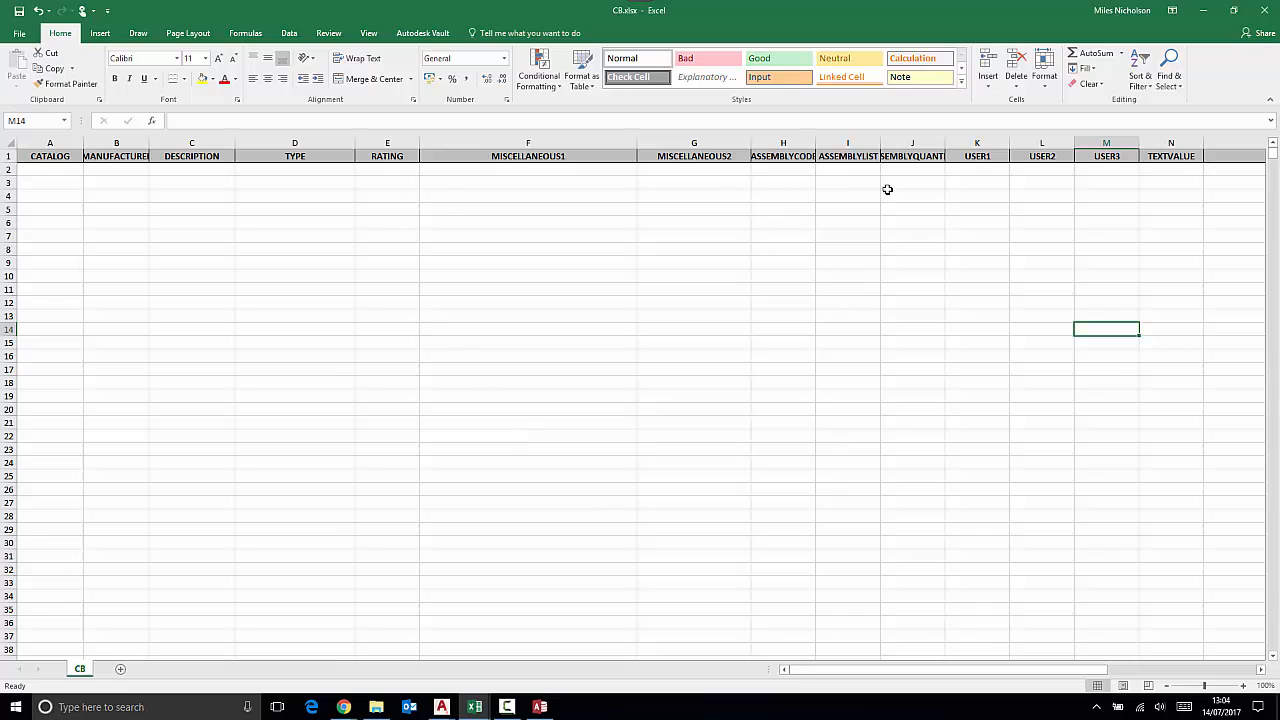
{"action": "scroll", "scroll_direction": "right", "scroll_amount": 3}
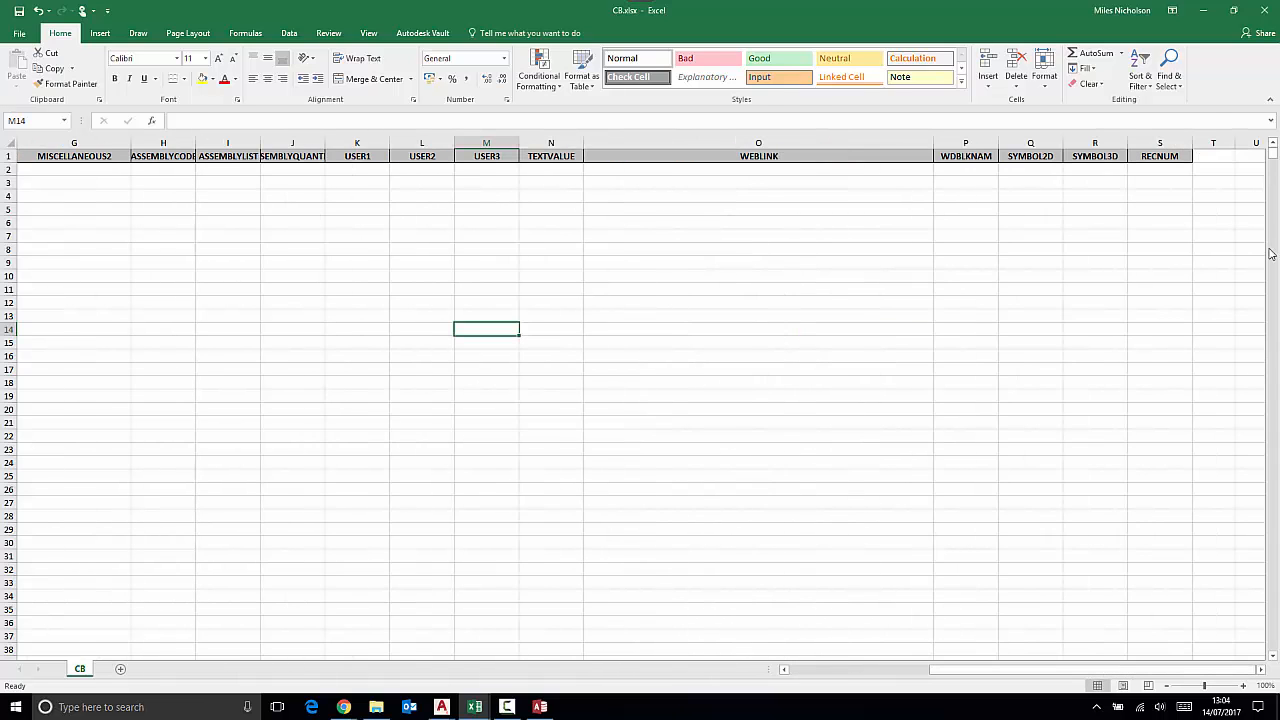
Copy the ABB manufacturer entries from ABB Example.xlsx, starting at cell A2
{"action": "right_click", "coordinate": [1160, 155]}
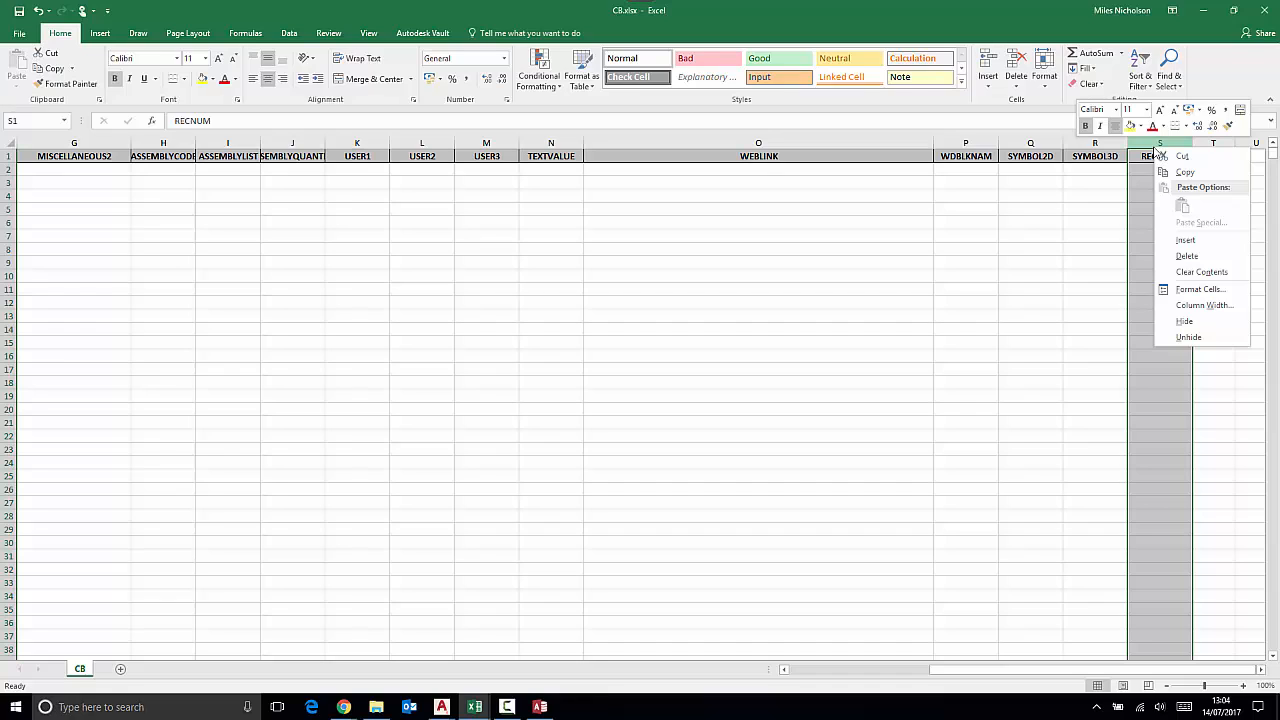
{"action": "mouse_move", "coordinate": [1180, 200]}
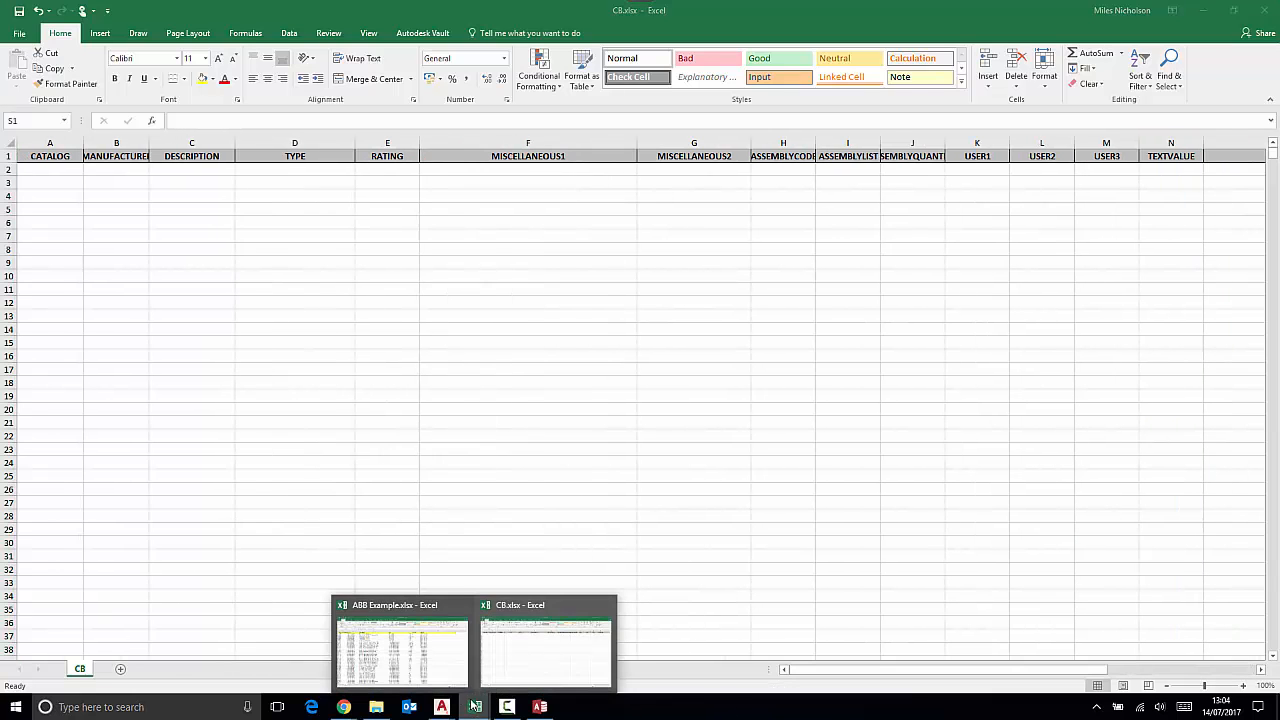
{"action": "left_click", "coordinate": [401, 650]}
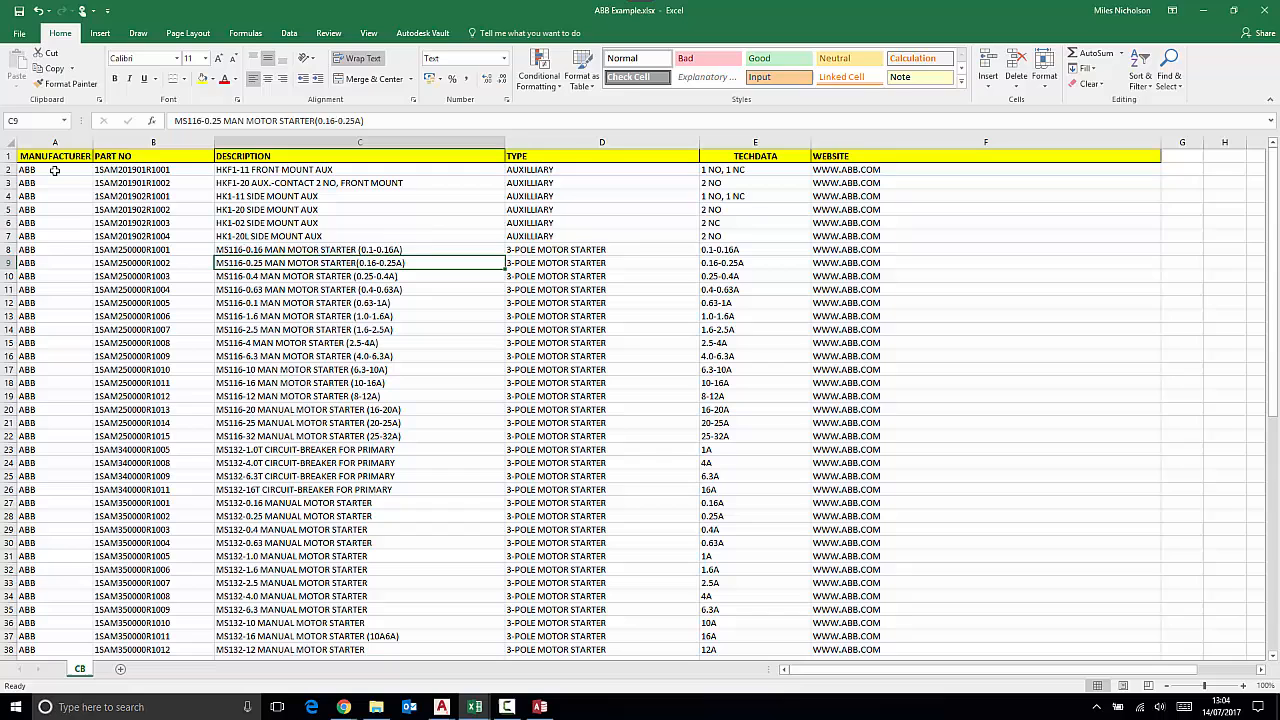
{"action": "left_click", "coordinate": [52, 175]}
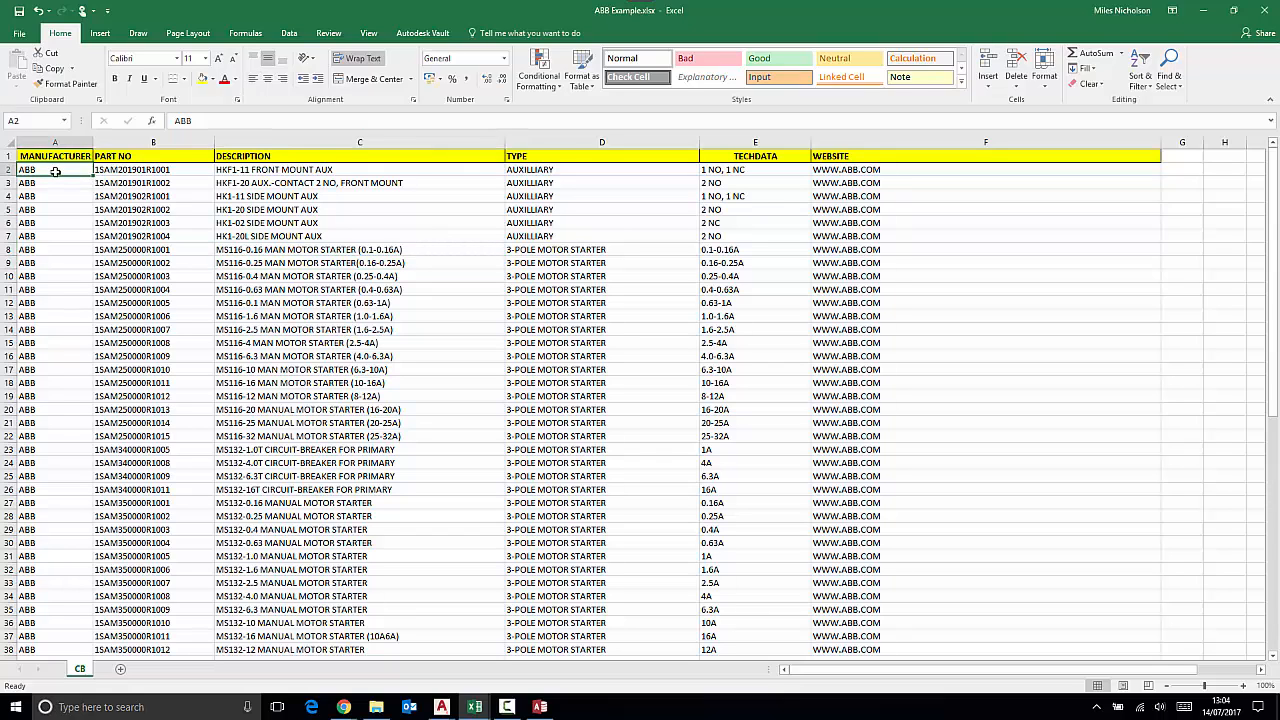
{"action": "scroll", "scroll_direction": "down", "scroll_amount": 3}
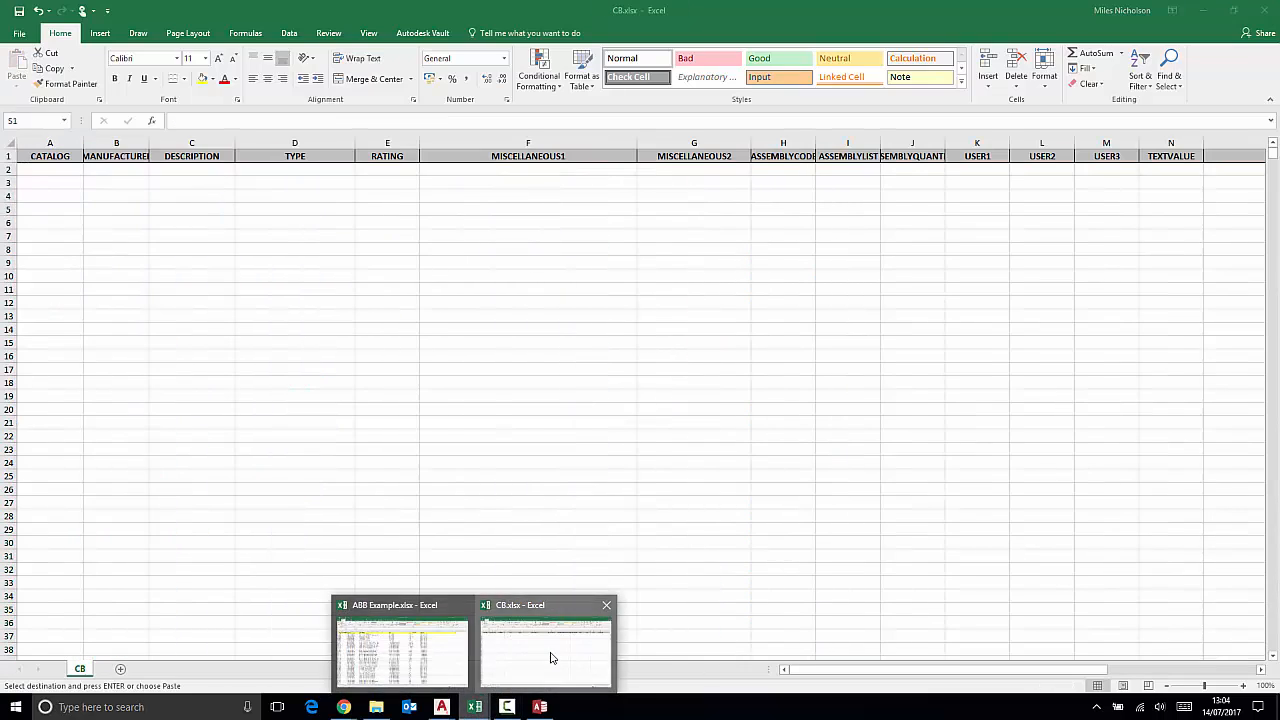
Paste ABB manufacturers into column B and part numbers, descriptions, types, ratings into A, C, D, E
{"action": "right_click", "coordinate": [116, 169]}
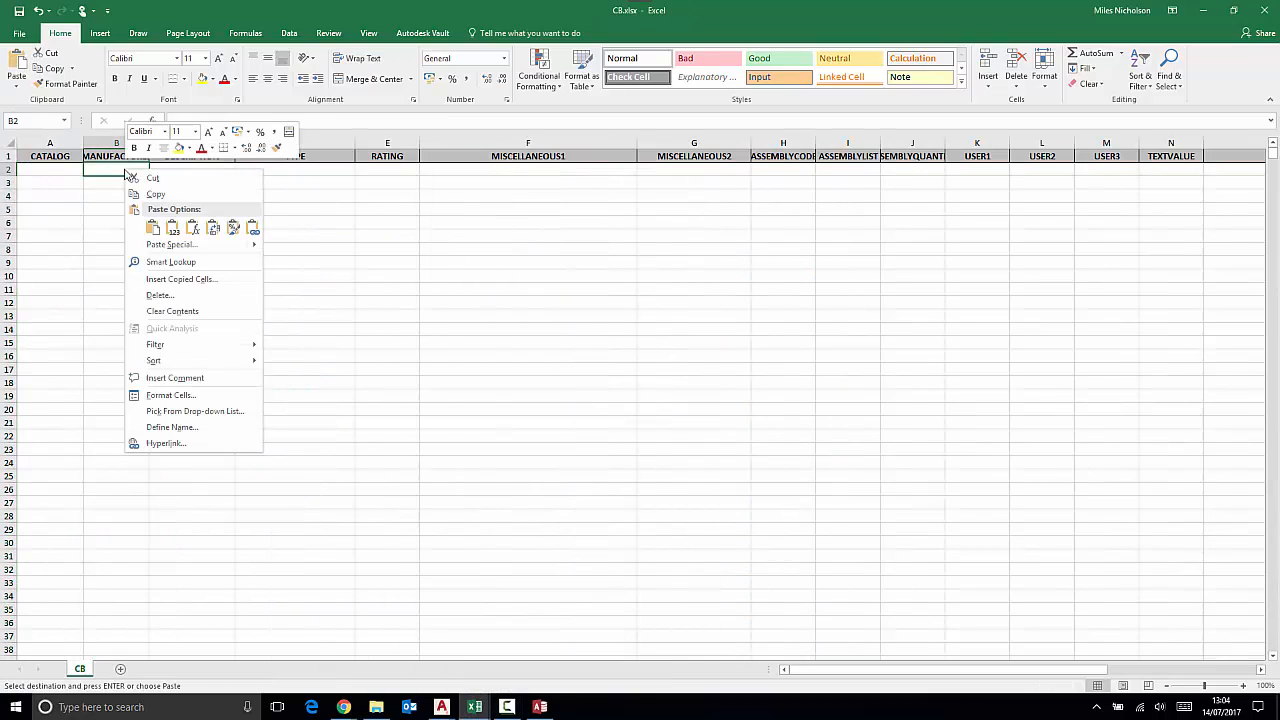
{"action": "left_click", "coordinate": [172, 227]}
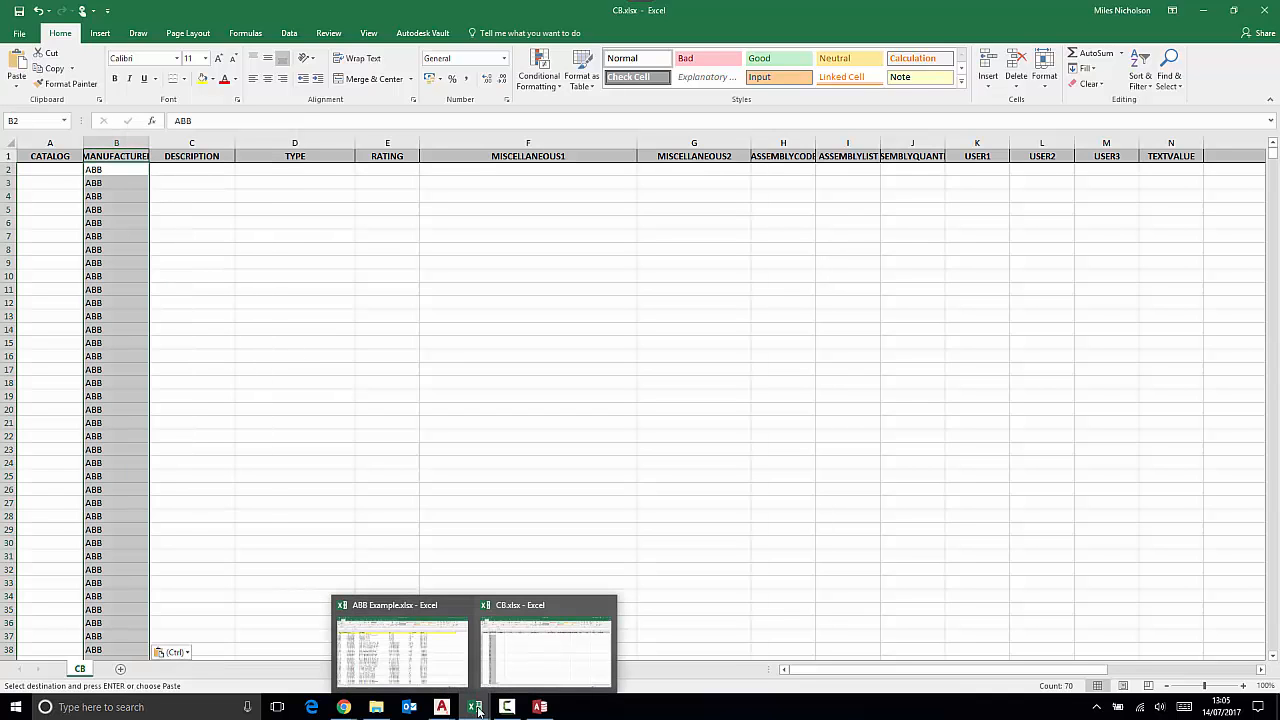
{"action": "left_click", "coordinate": [399, 650]}
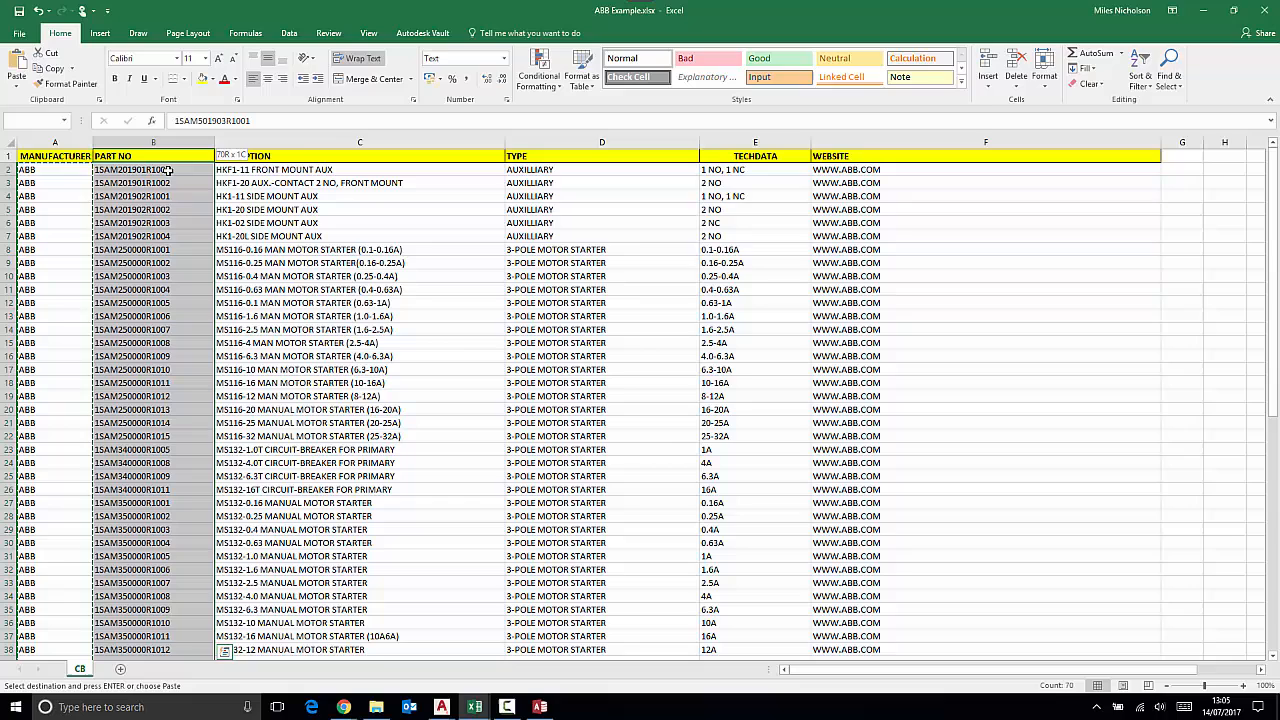
{"action": "right_click", "coordinate": [152, 169]}
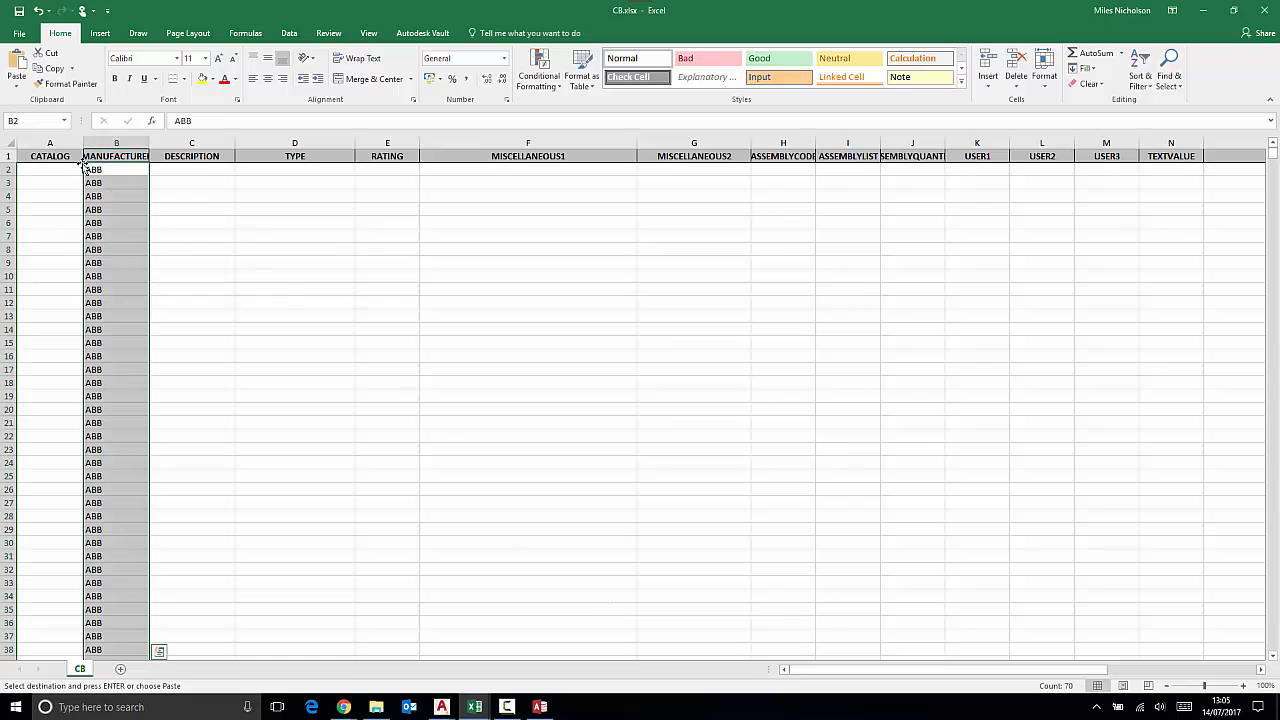
{"action": "left_click", "coordinate": [49, 169]}
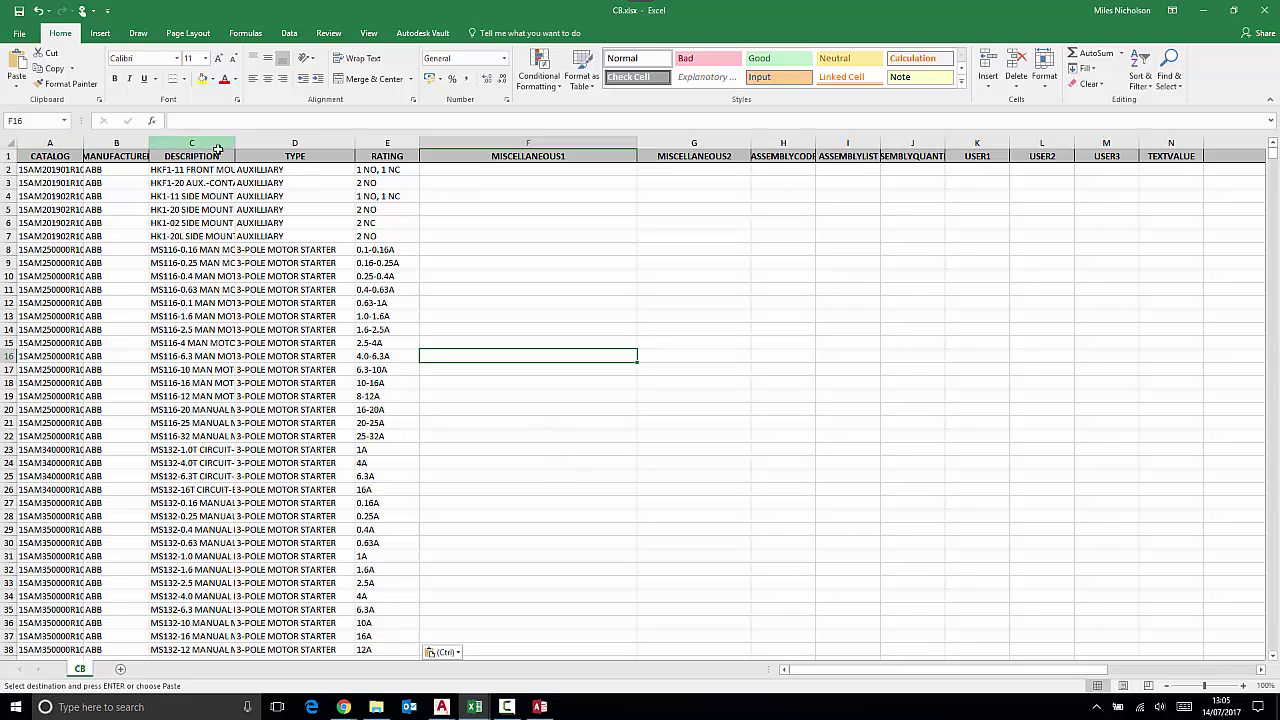
{"action": "left_click", "coordinate": [387, 156]}
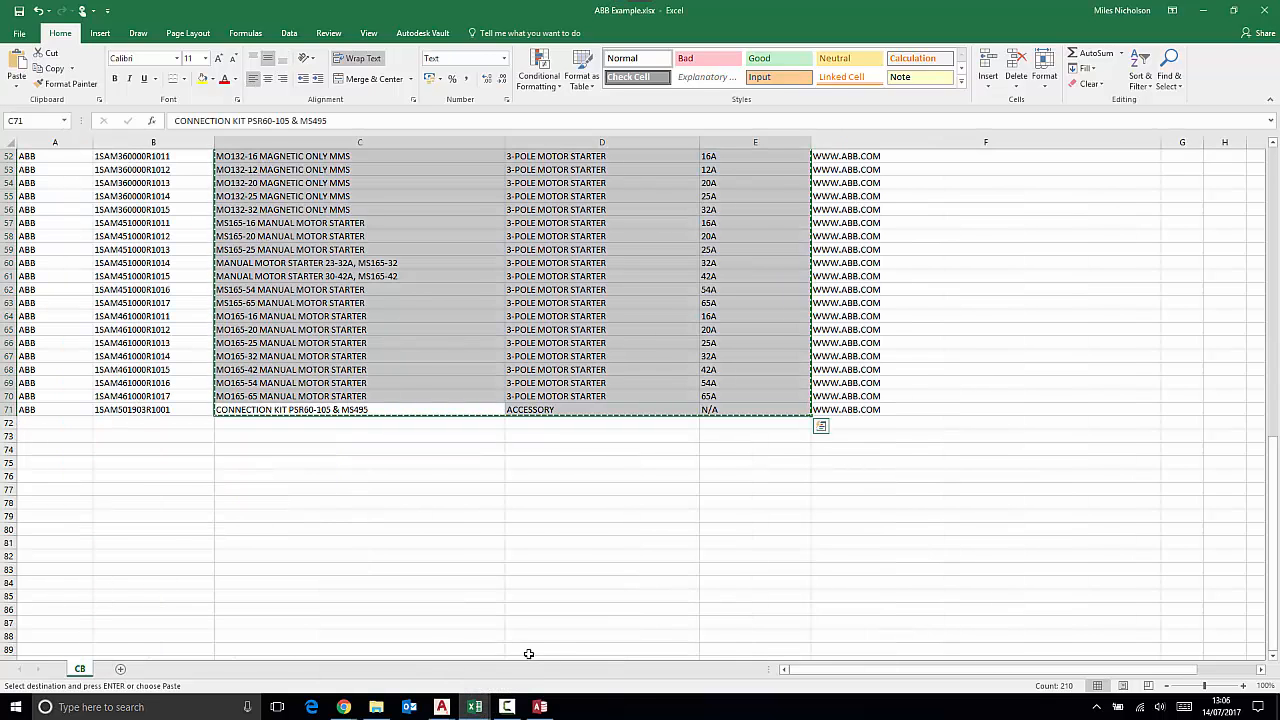
{"action": "left_click", "coordinate": [985, 409]}
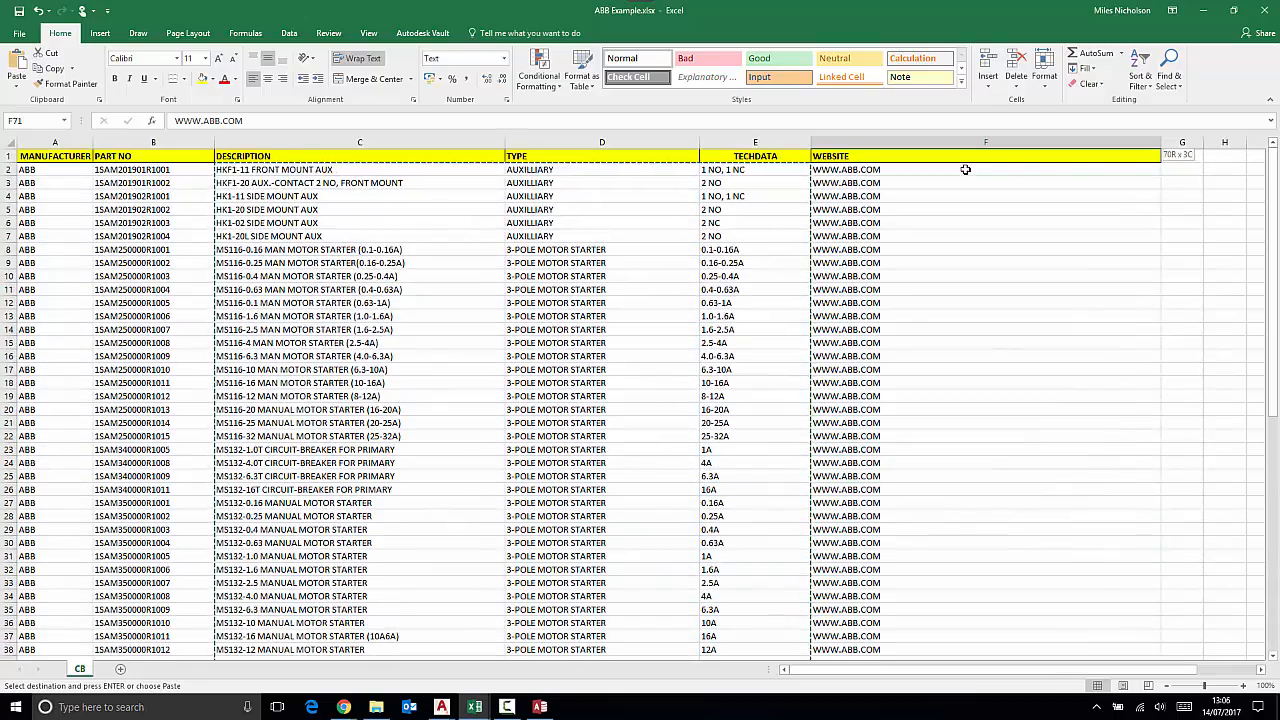
{"action": "scroll", "scroll_direction": "down", "scroll_amount": 3}
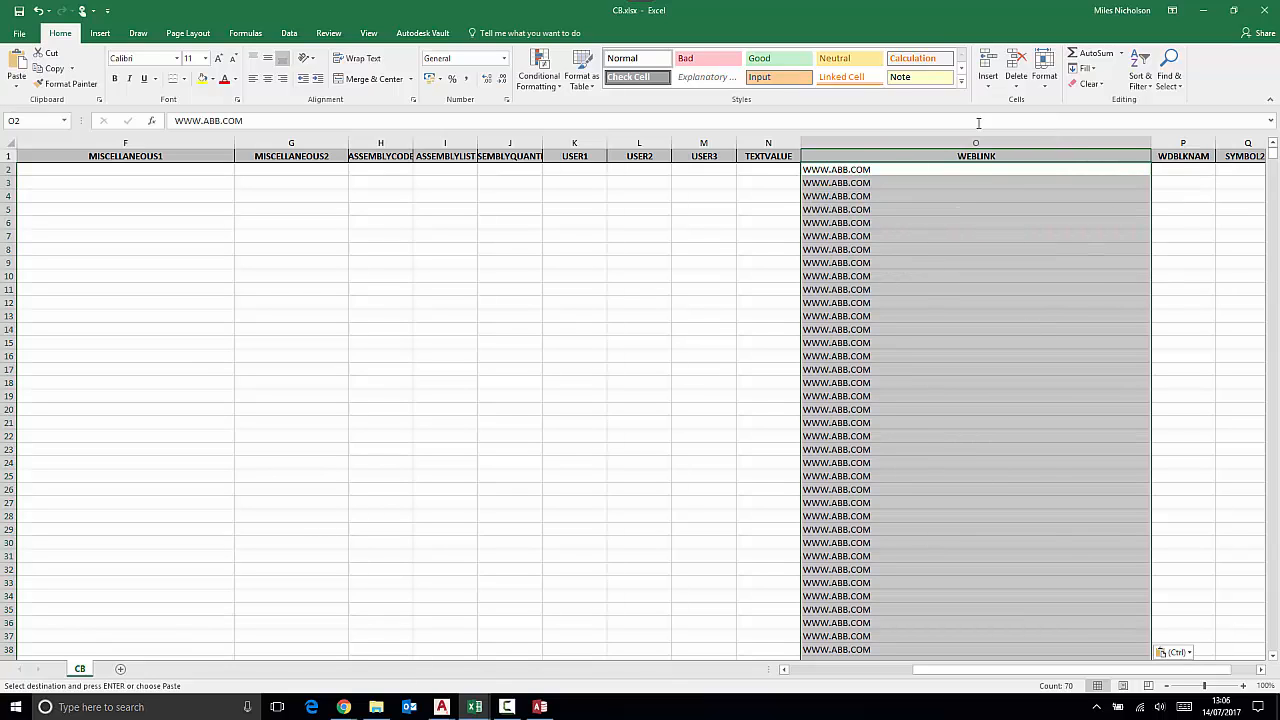
{"action": "mouse_move", "coordinate": [927, 369]}
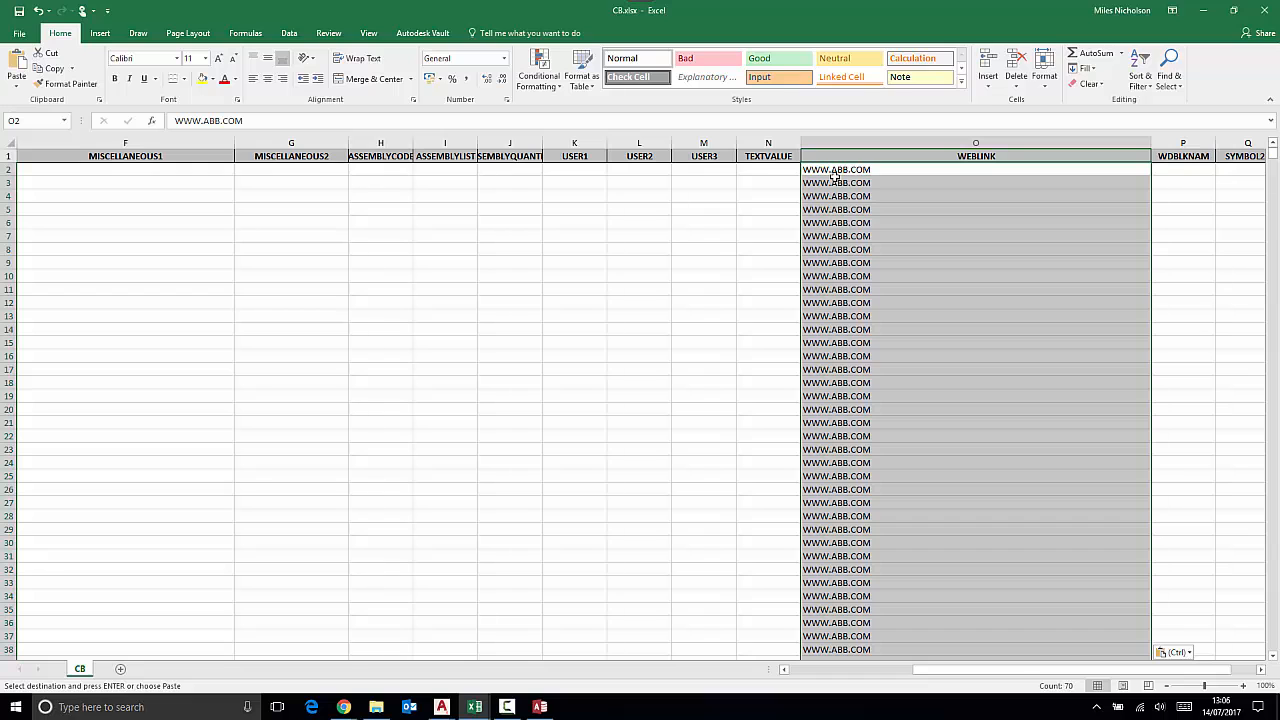
{"action": "mouse_move", "coordinate": [810, 276]}
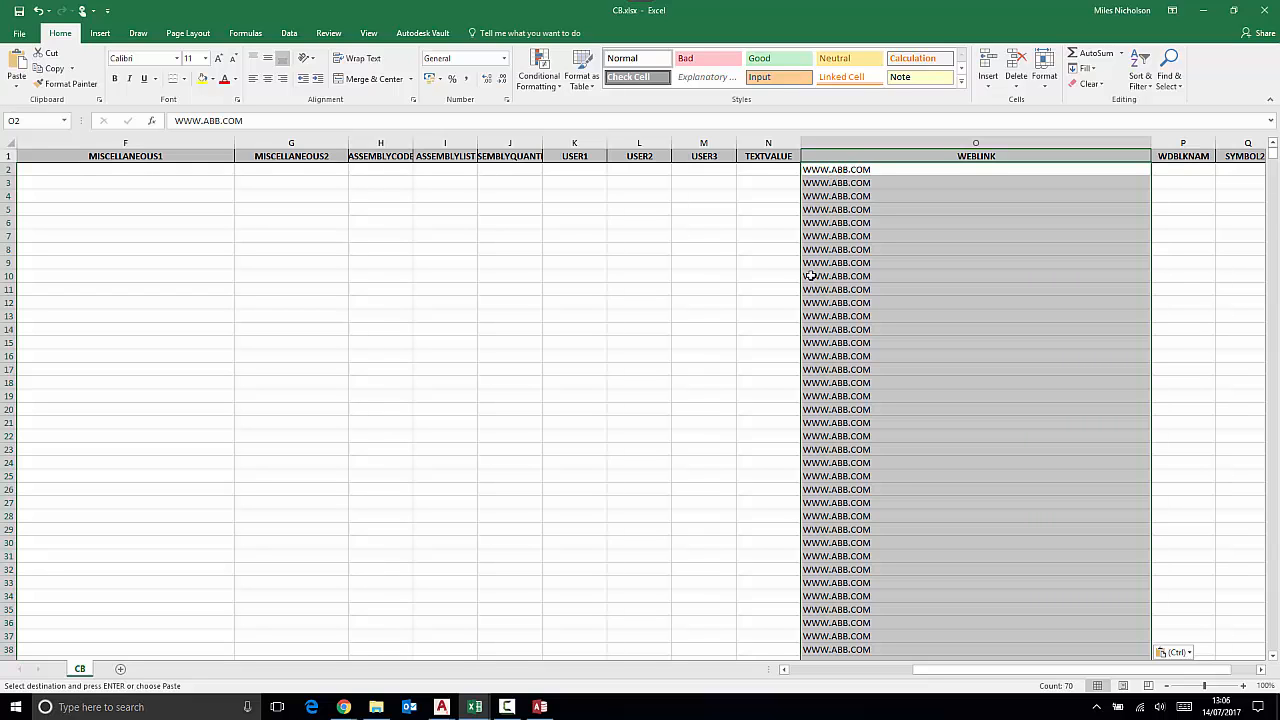
Paste the ABB website addresses into WEBLINK at O2, then scroll back to column A
{"action": "scroll", "scroll_direction": "left", "scroll_amount": 3}
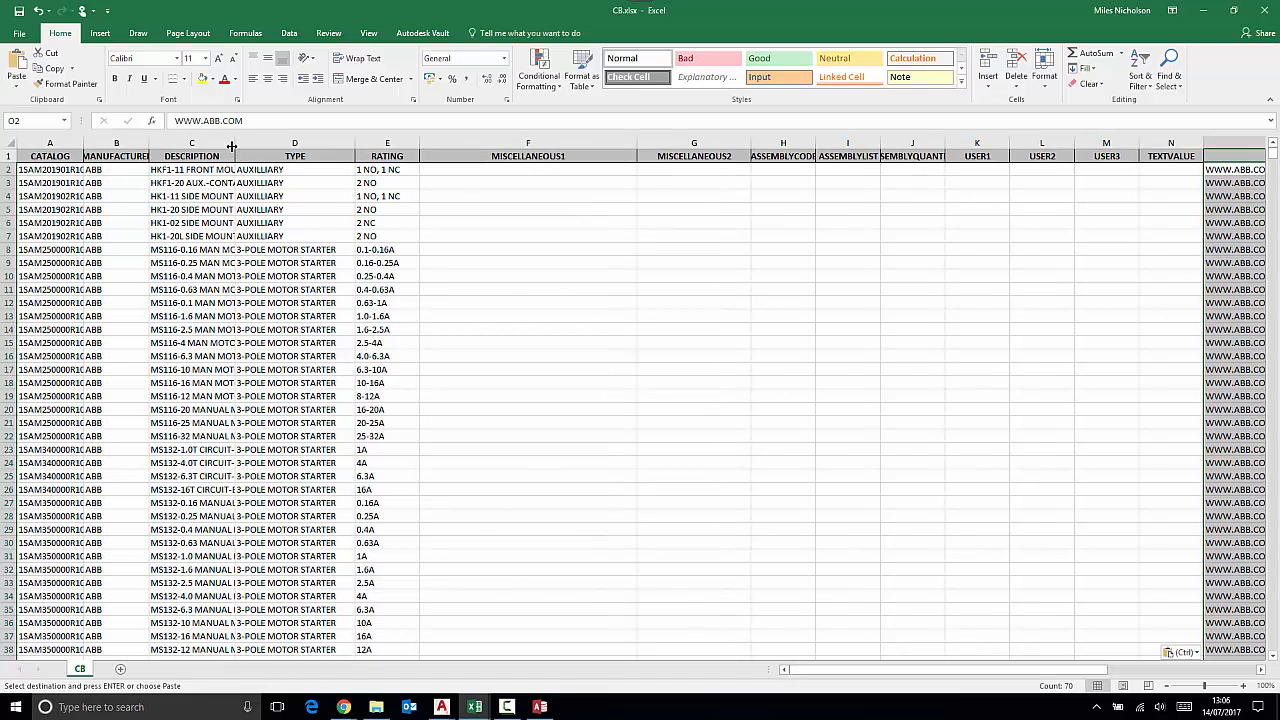
{"action": "mouse_move", "coordinate": [216, 106]}
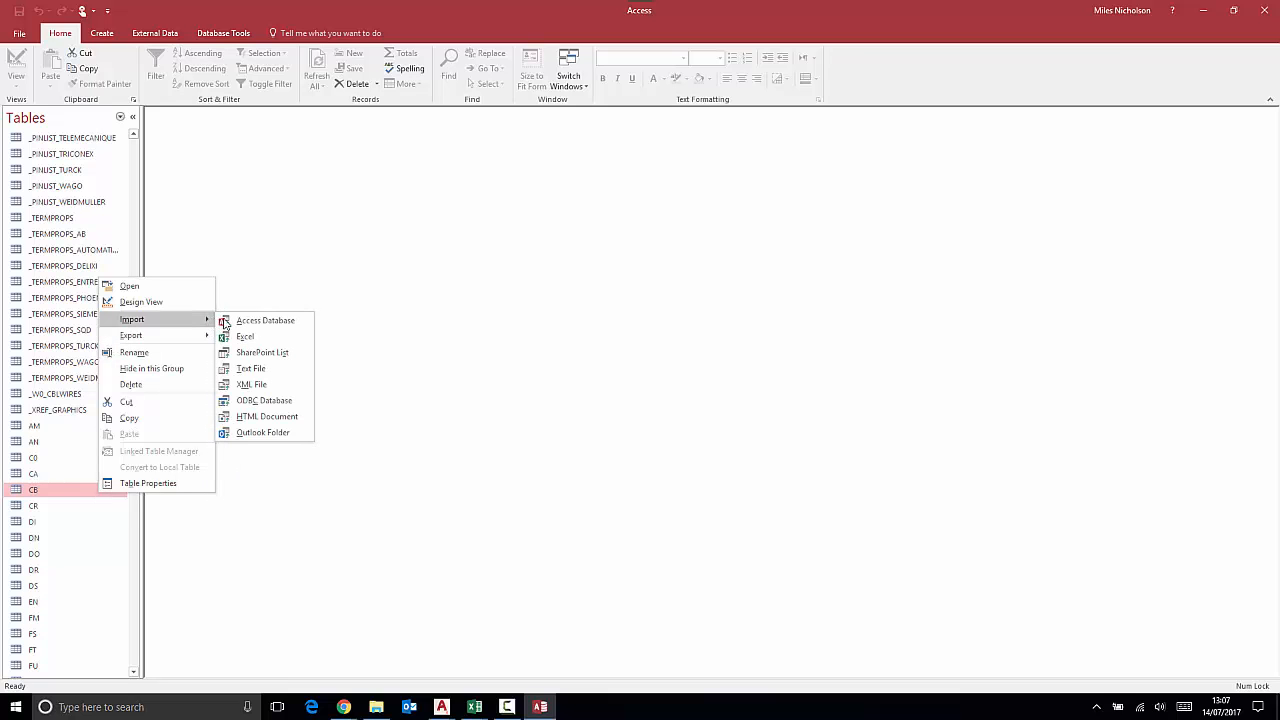
Set up importing CB.xlsx from Excel to append its records to the CB table
{"action": "left_click", "coordinate": [245, 336]}
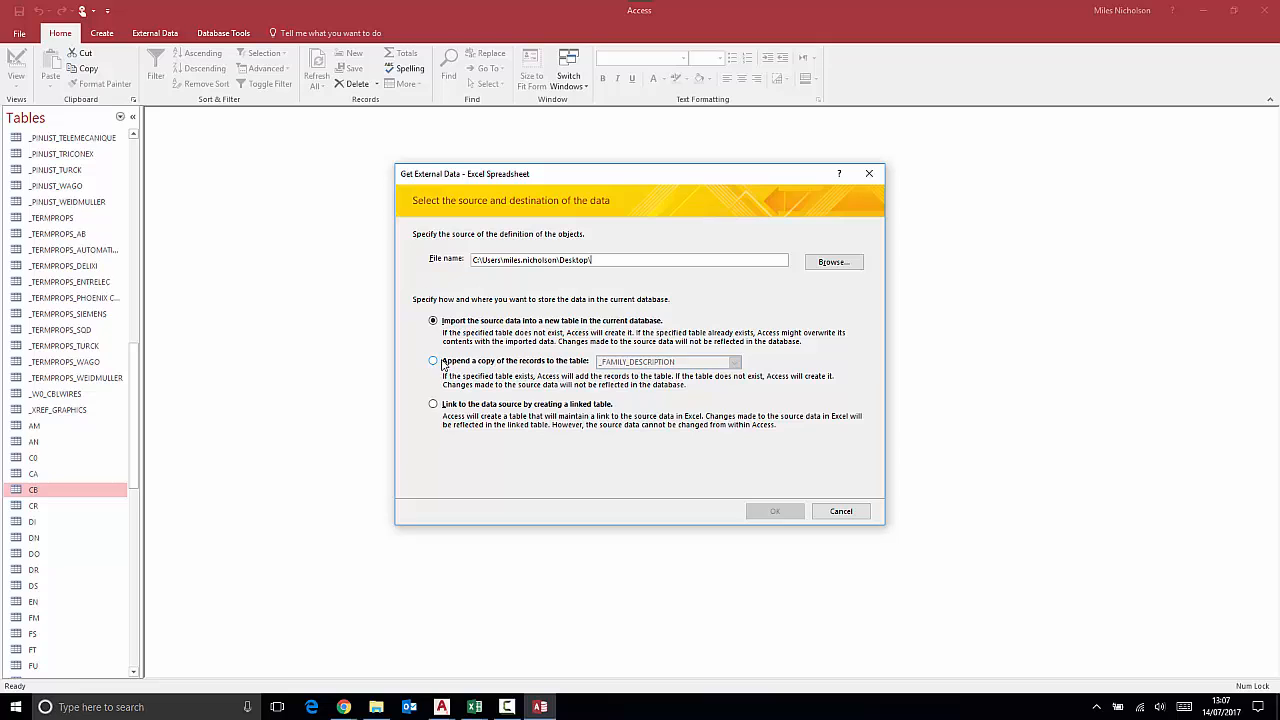
{"action": "left_click", "coordinate": [433, 360]}
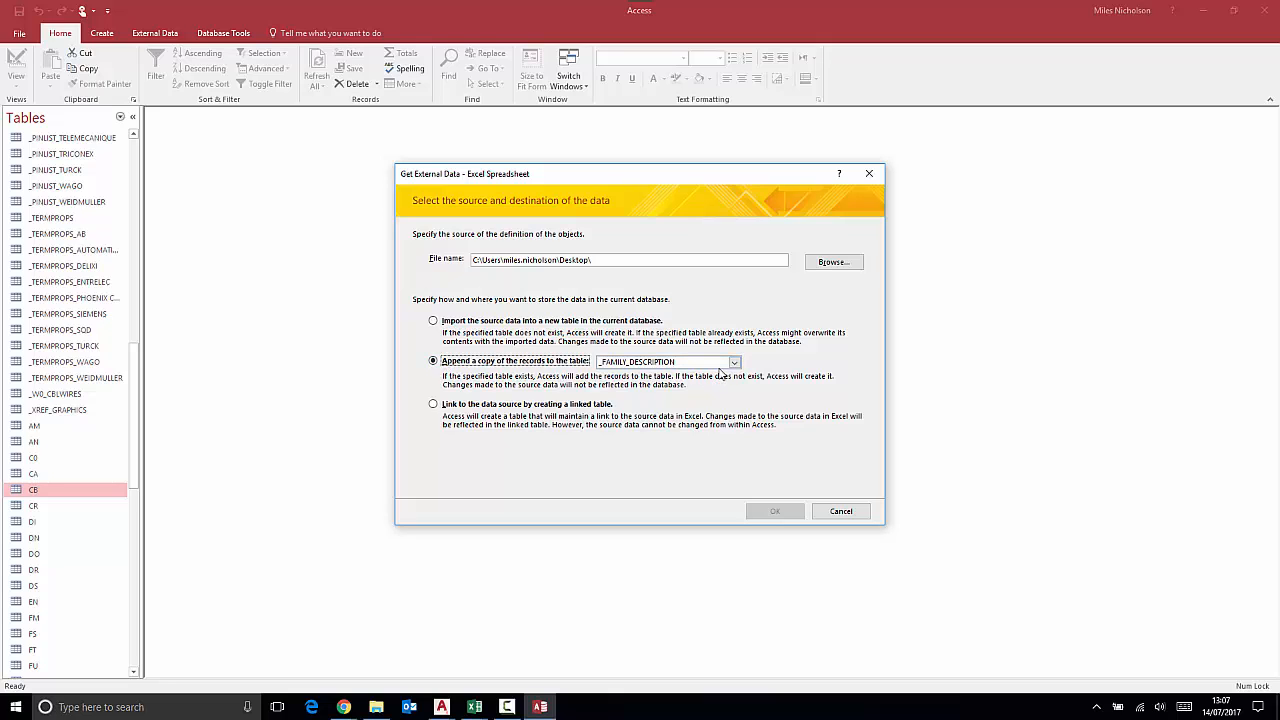
{"action": "left_click", "coordinate": [733, 362]}
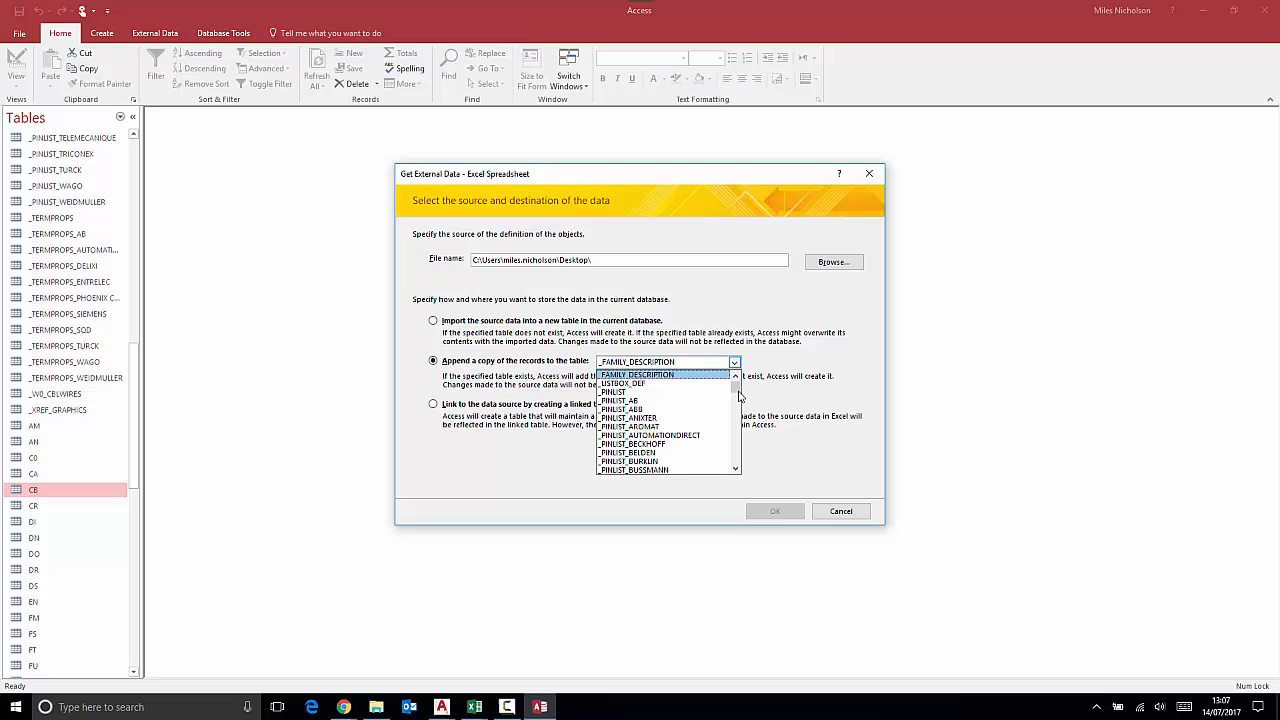
{"action": "scroll", "scroll_direction": "down", "scroll_amount": 3}
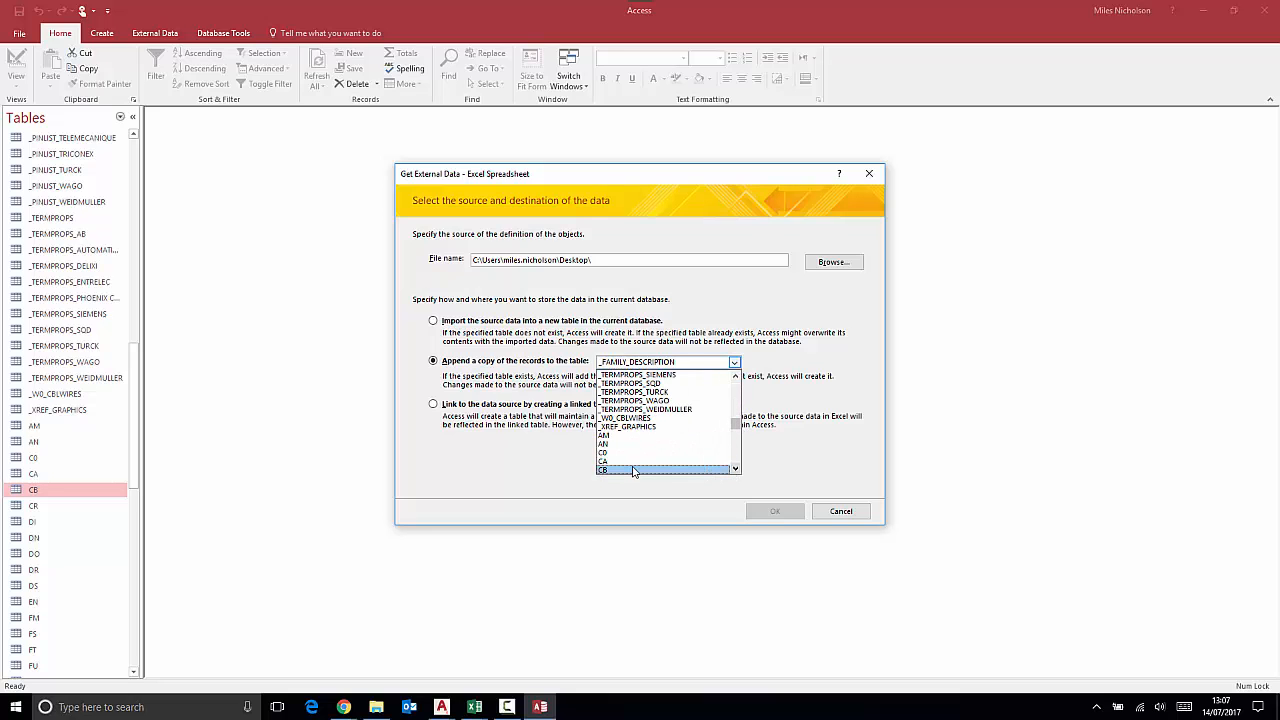
{"action": "left_click", "coordinate": [633, 470]}
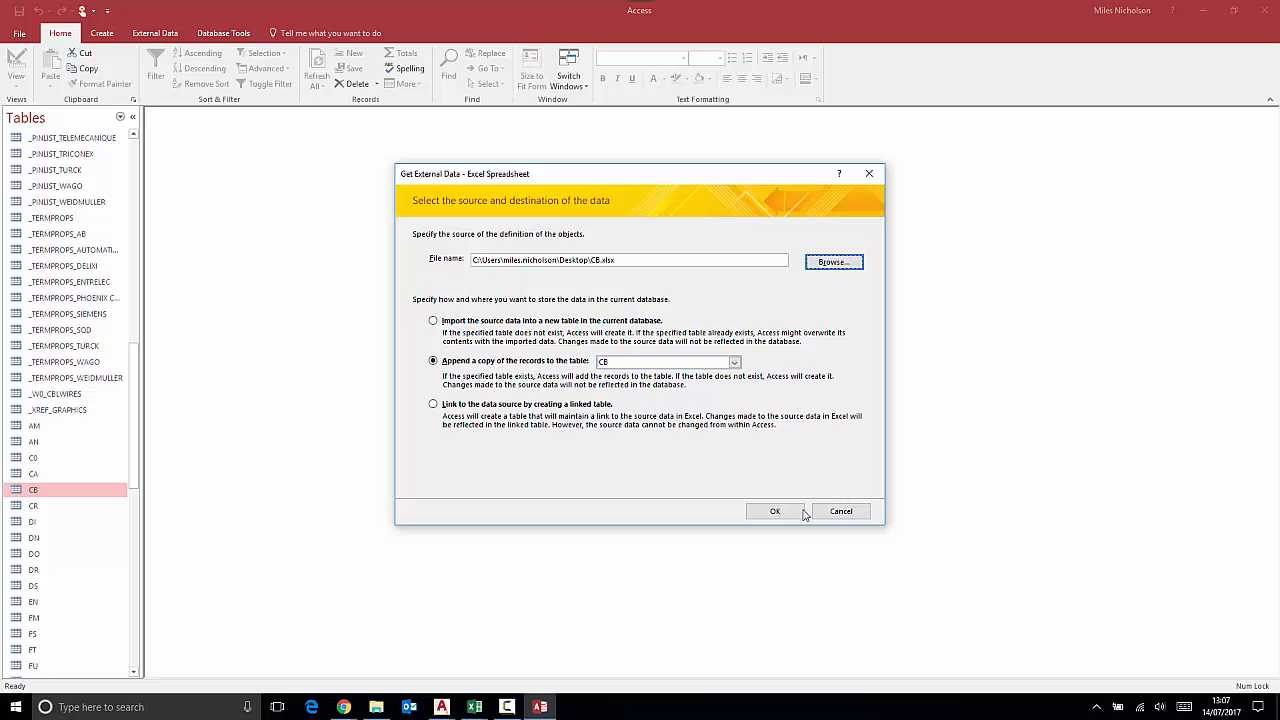
{"action": "left_click", "coordinate": [775, 511]}
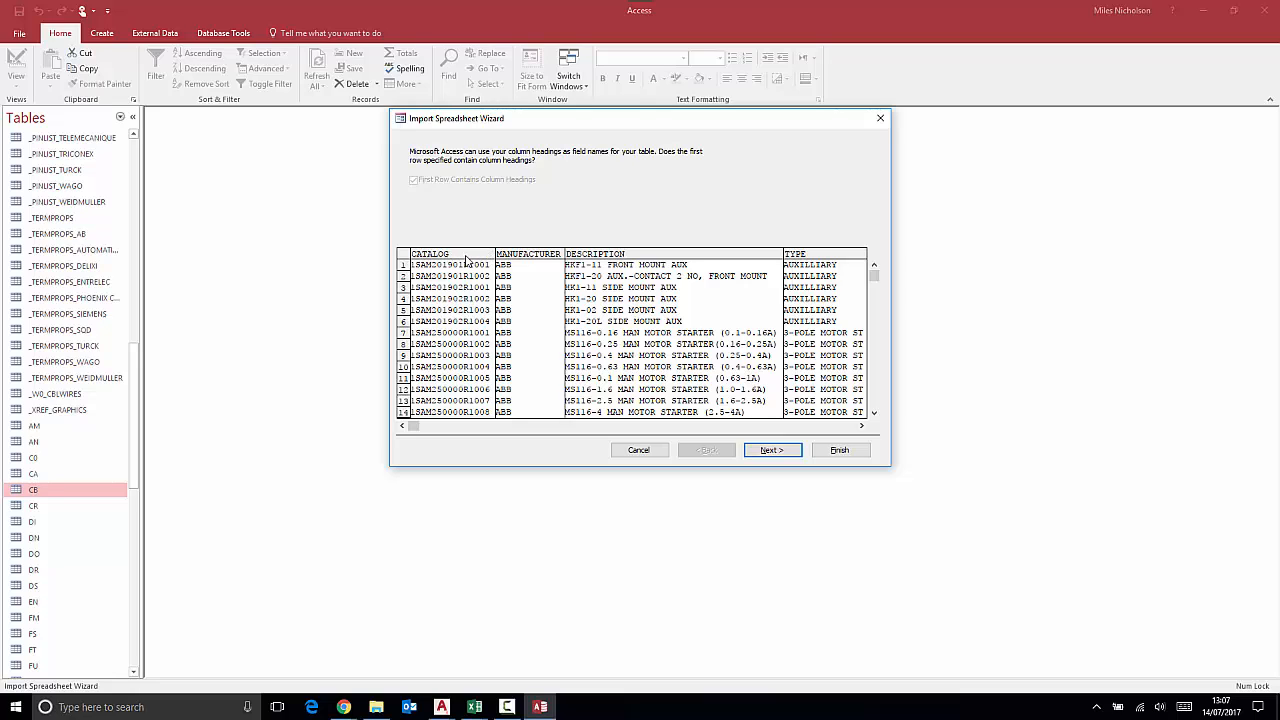
{"action": "mouse_move", "coordinate": [480, 262]}
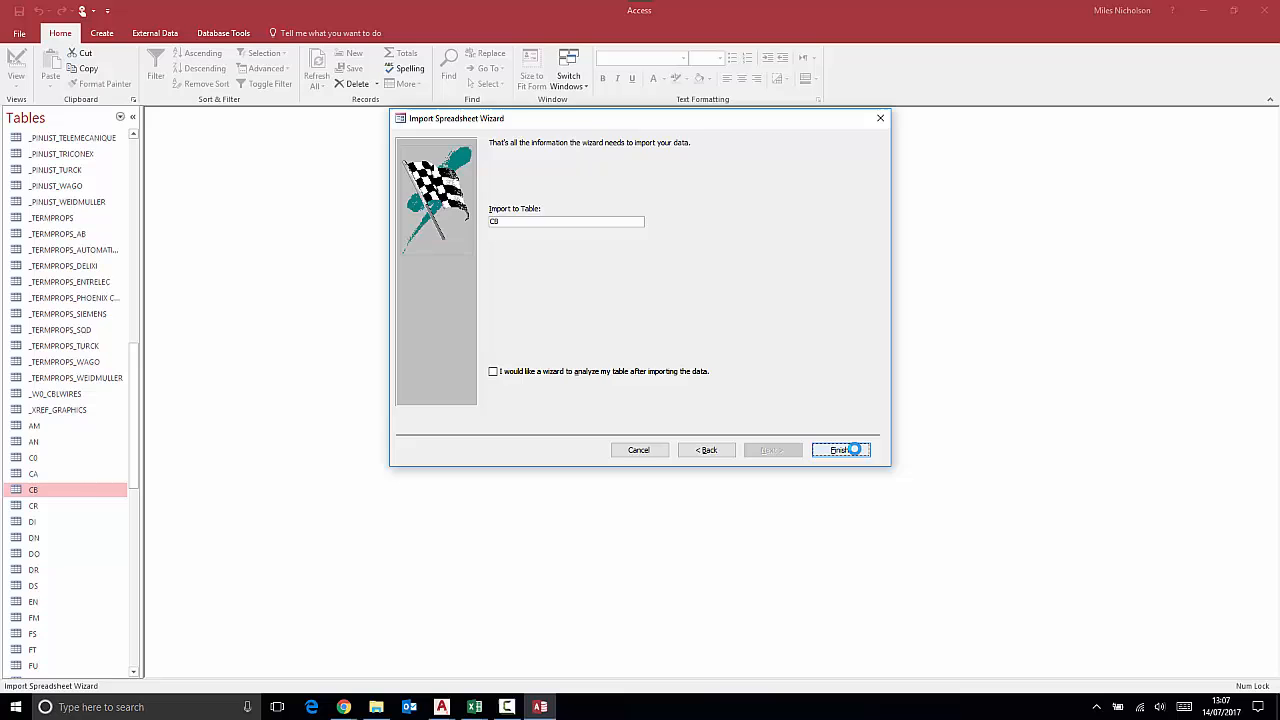
Finish the import without saving steps and open the CB table in datasheet view
{"action": "left_click", "coordinate": [841, 449]}
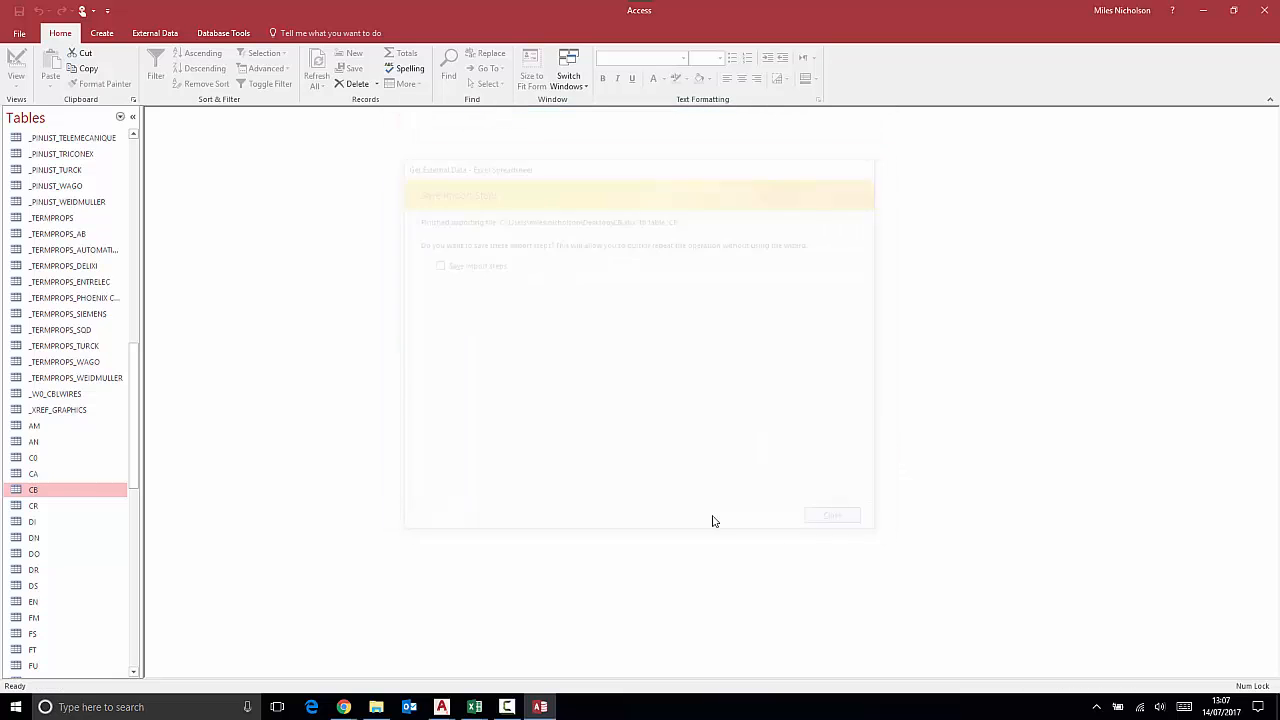
{"action": "left_click", "coordinate": [832, 515]}
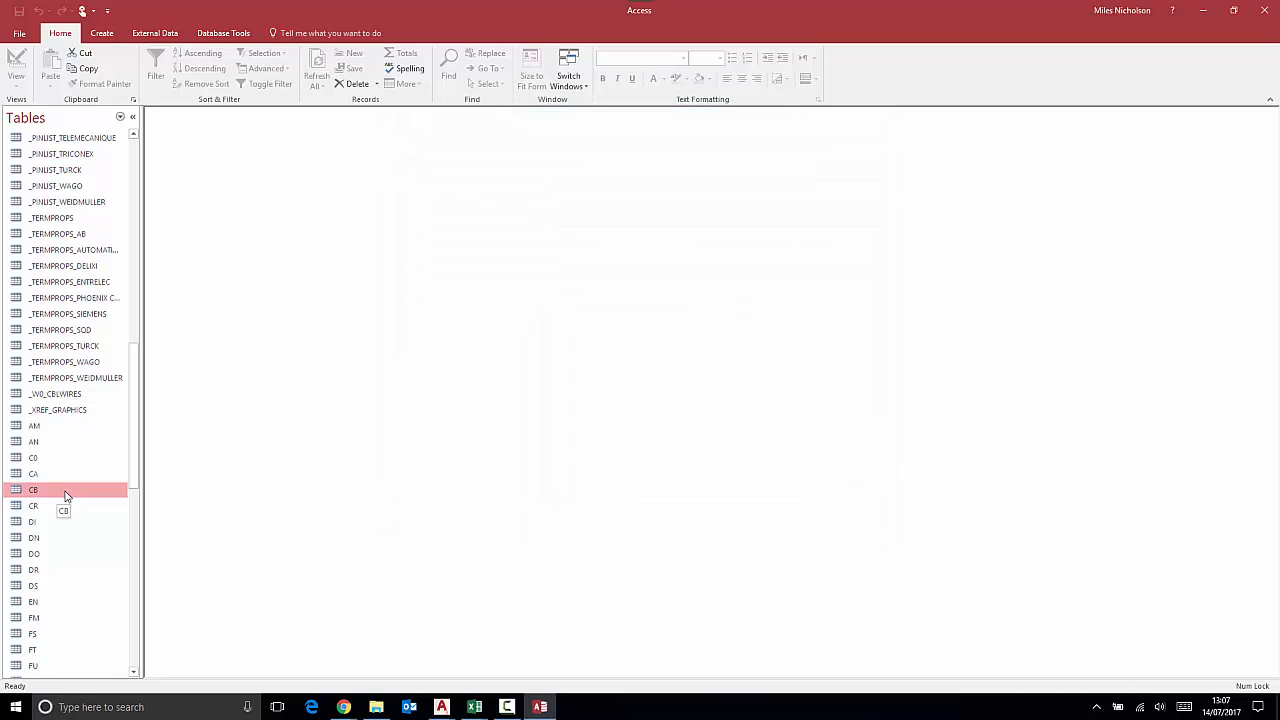
{"action": "double_click", "coordinate": [34, 490]}
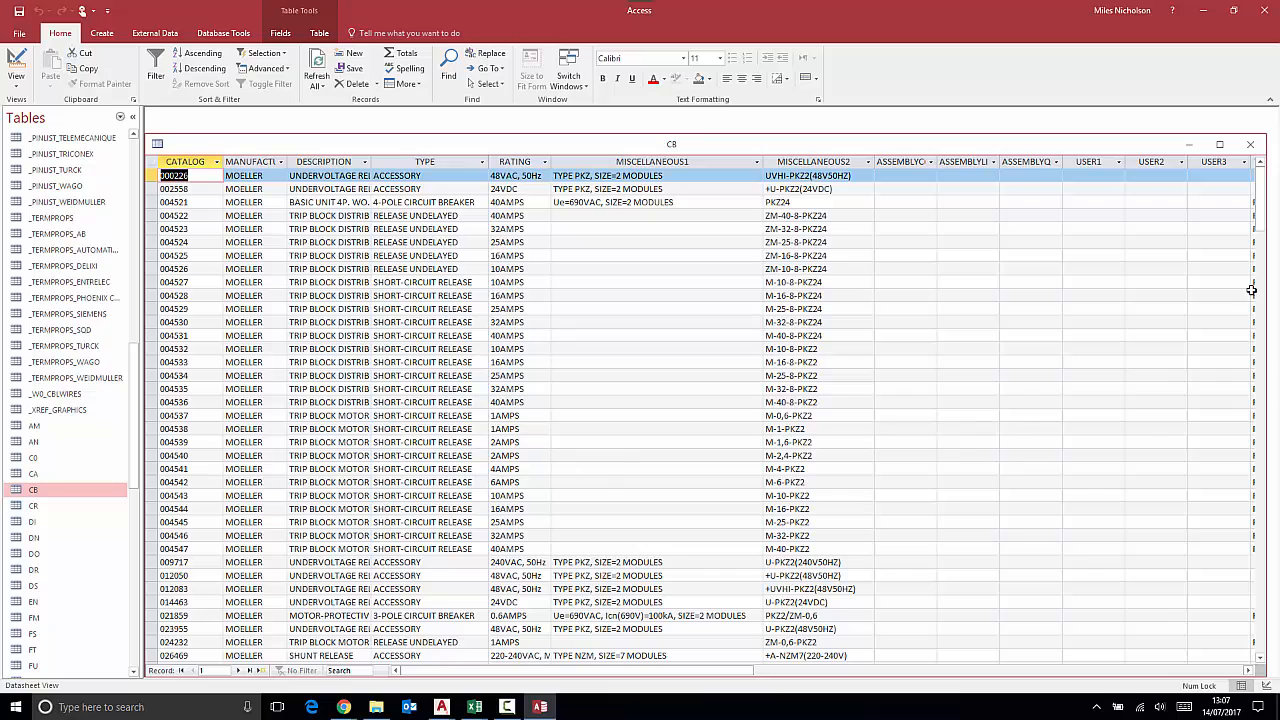